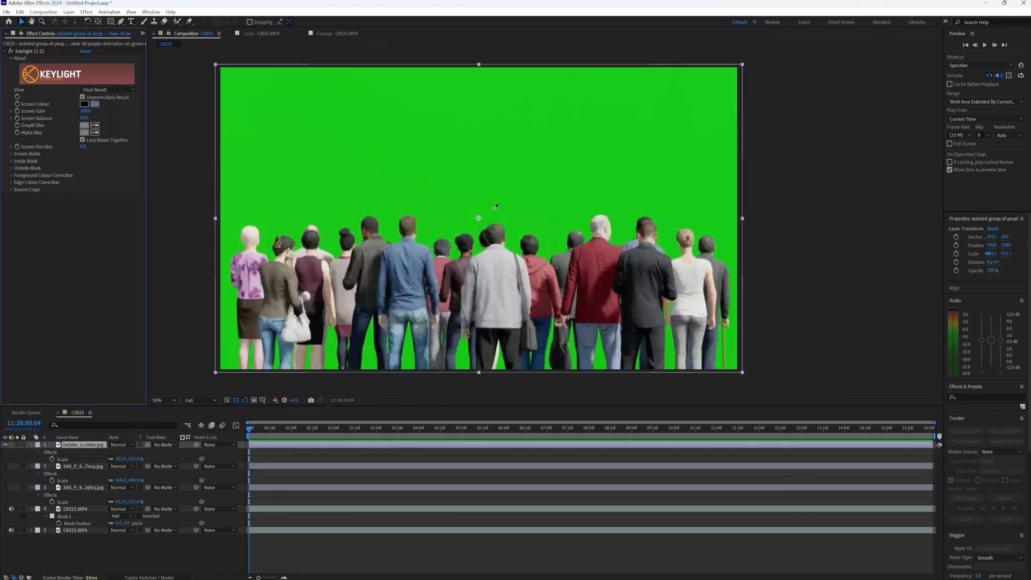
Step: Import the CO025.MP4 clip into a new project and open it in the Footage panel
left_click(85, 103)
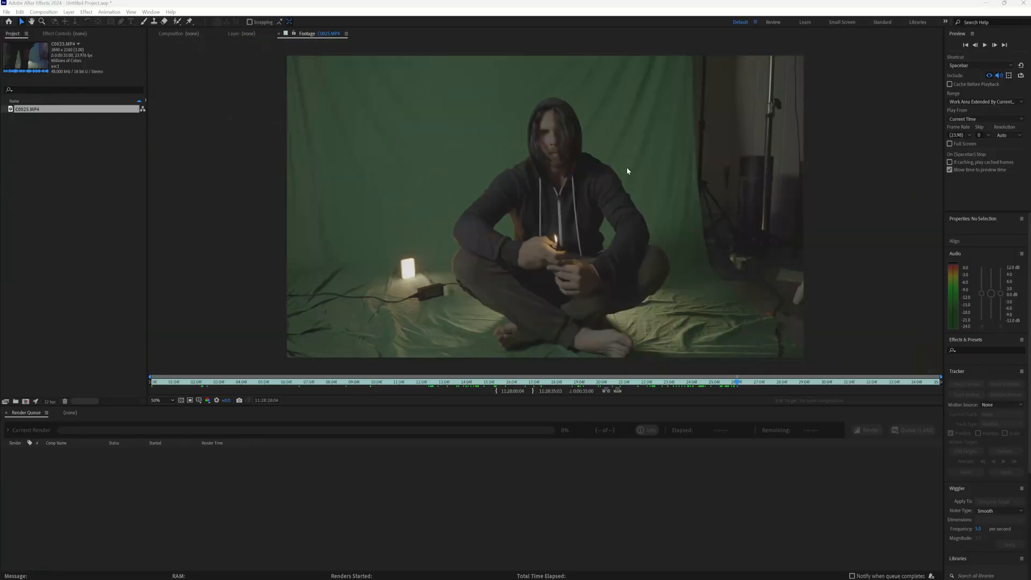
mouse_move(511, 183)
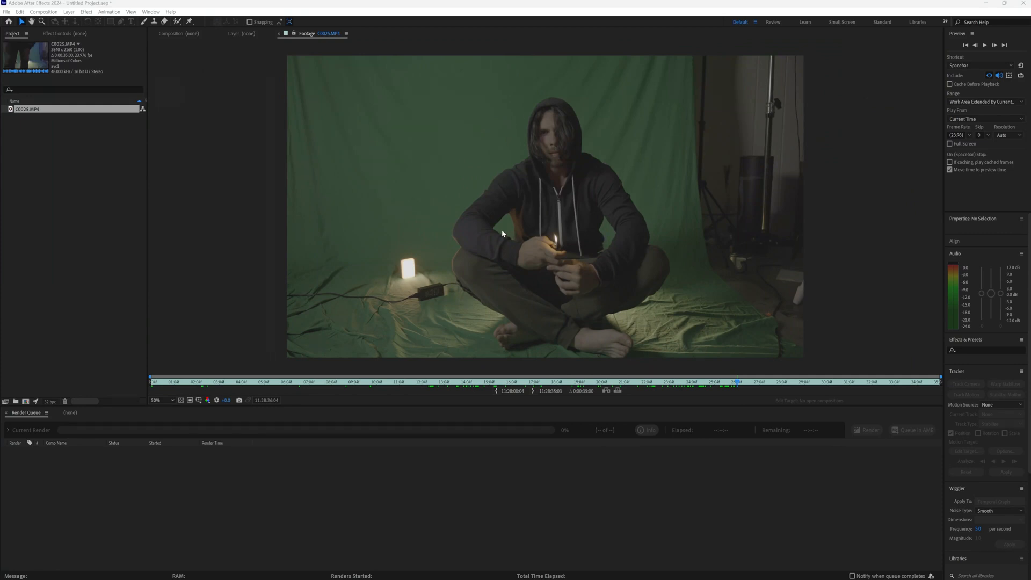
mouse_move(622, 172)
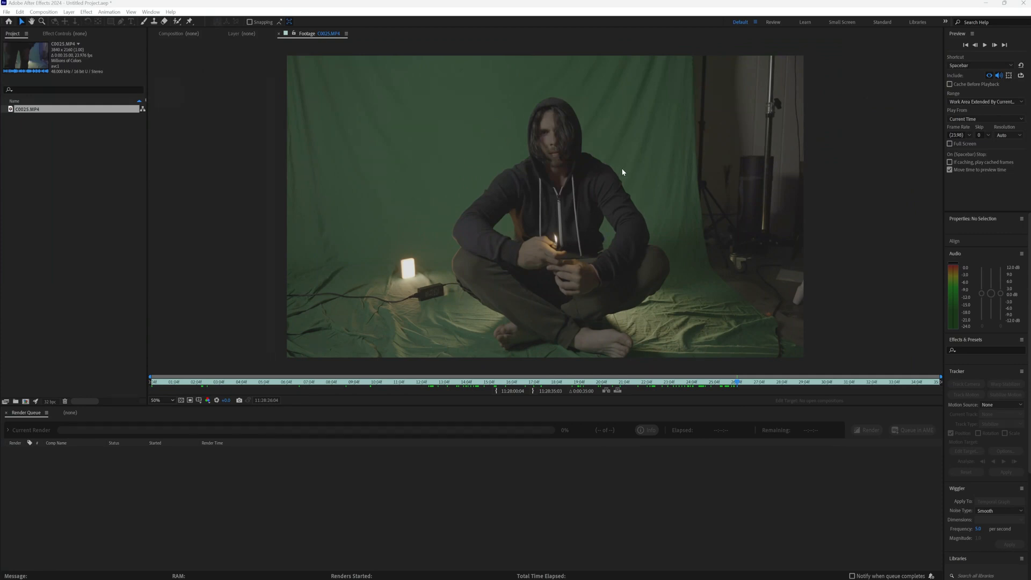
mouse_move(487, 323)
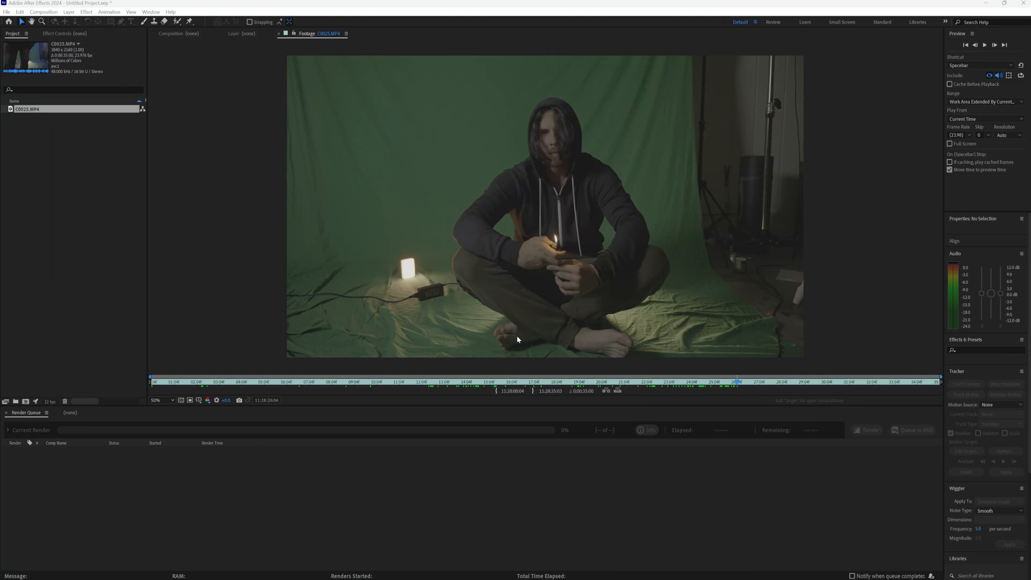
mouse_move(706, 305)
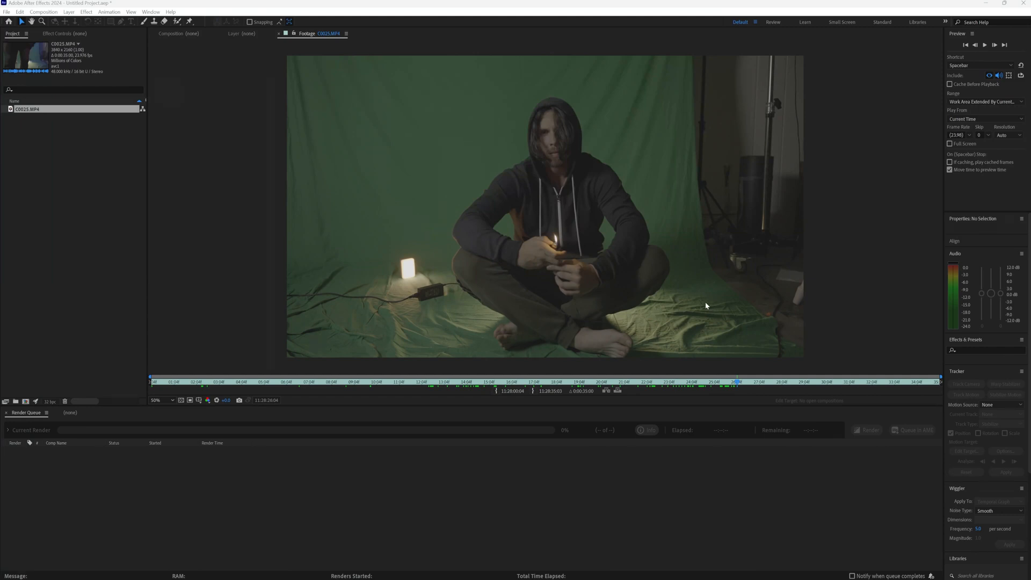
mouse_move(478, 304)
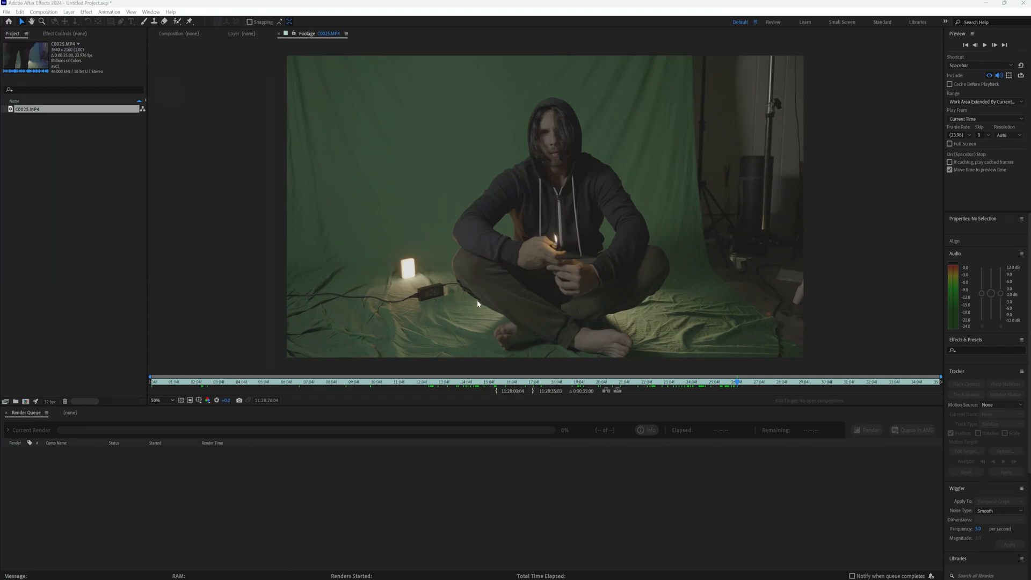
mouse_move(467, 292)
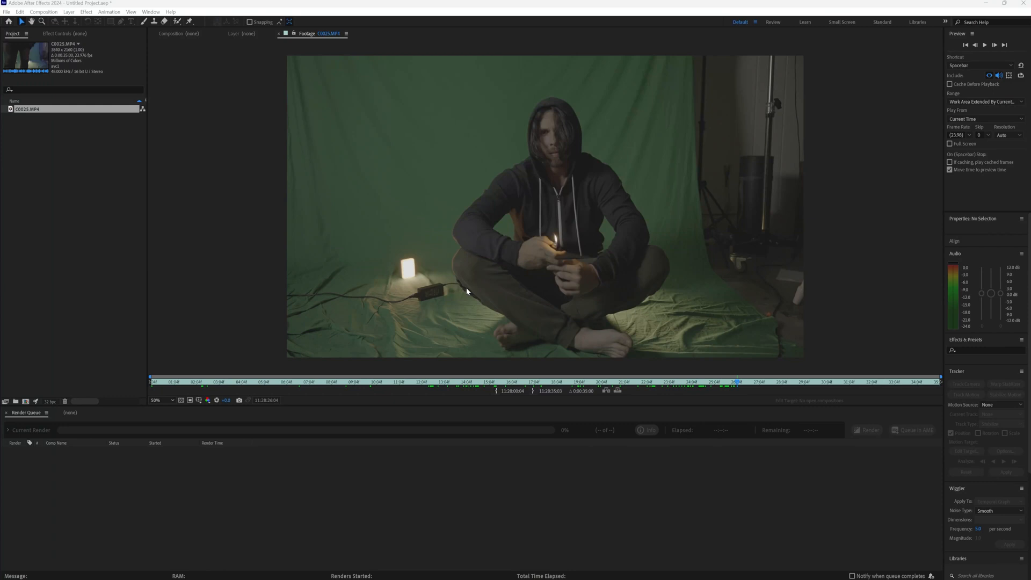
mouse_move(521, 303)
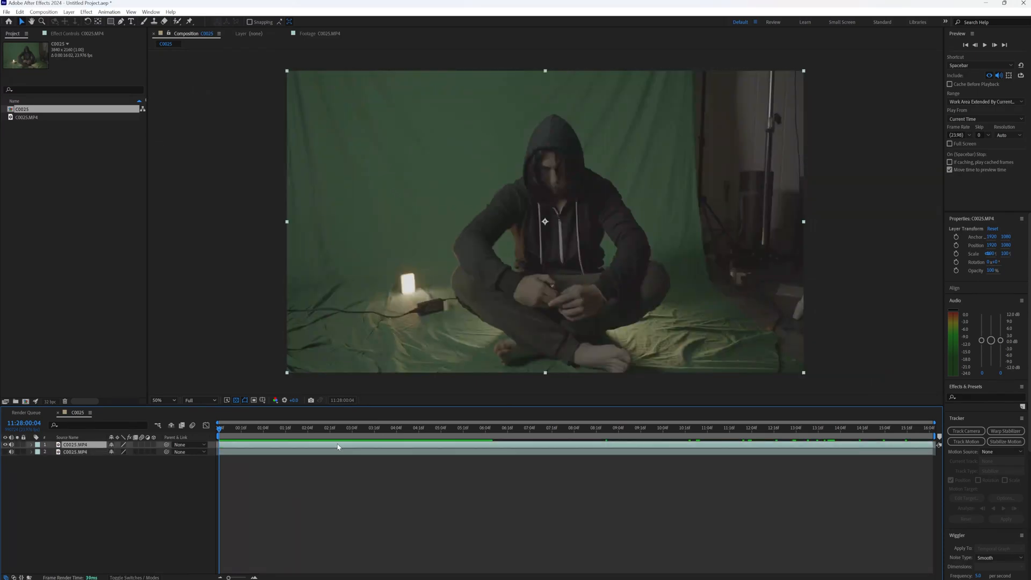
Step: Apply Keylight (1.2) to the top C0025.MP4 layer and sample the green backdrop as Screen Colour
right_click(336, 448)
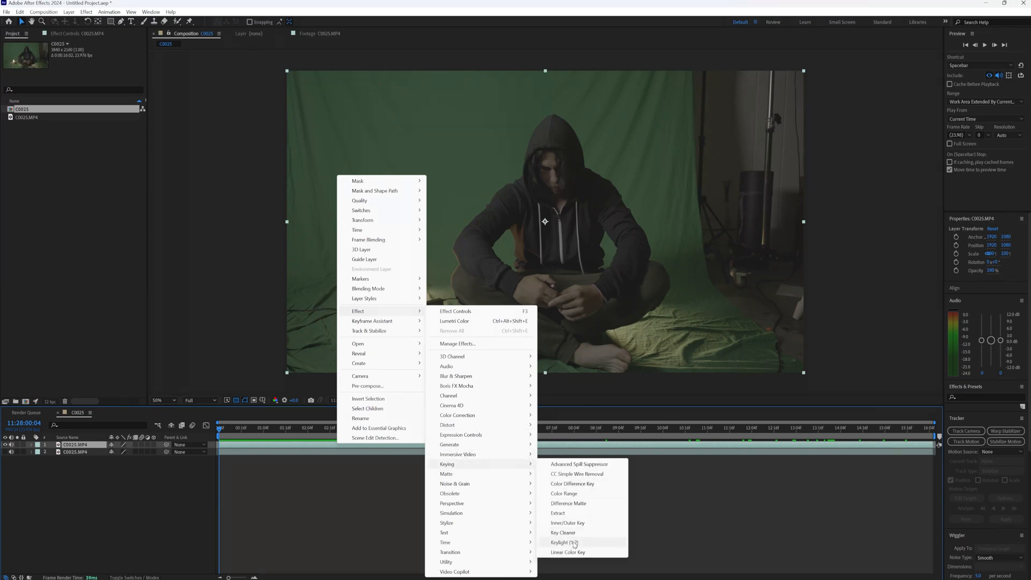
left_click(563, 542)
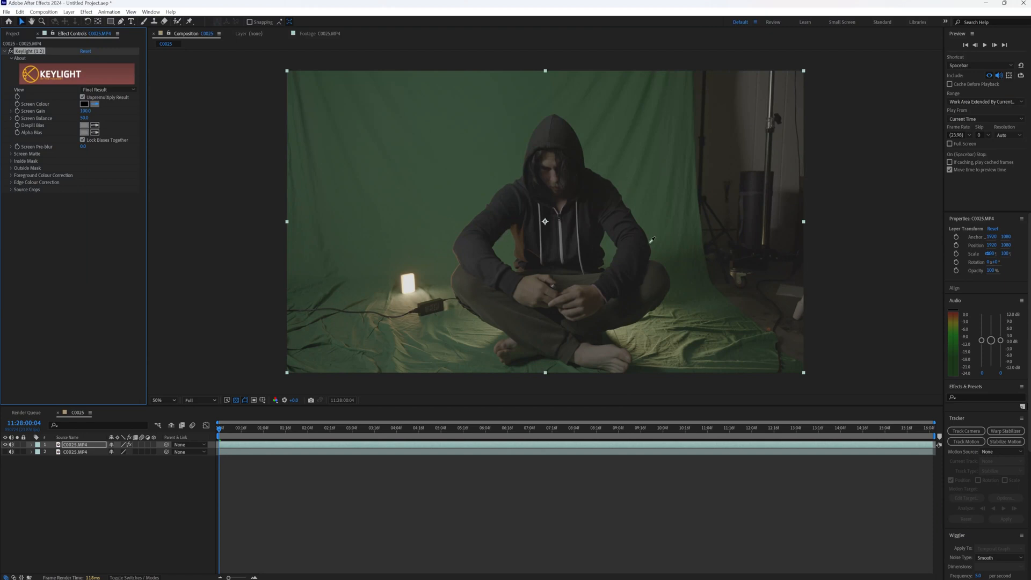
mouse_move(610, 254)
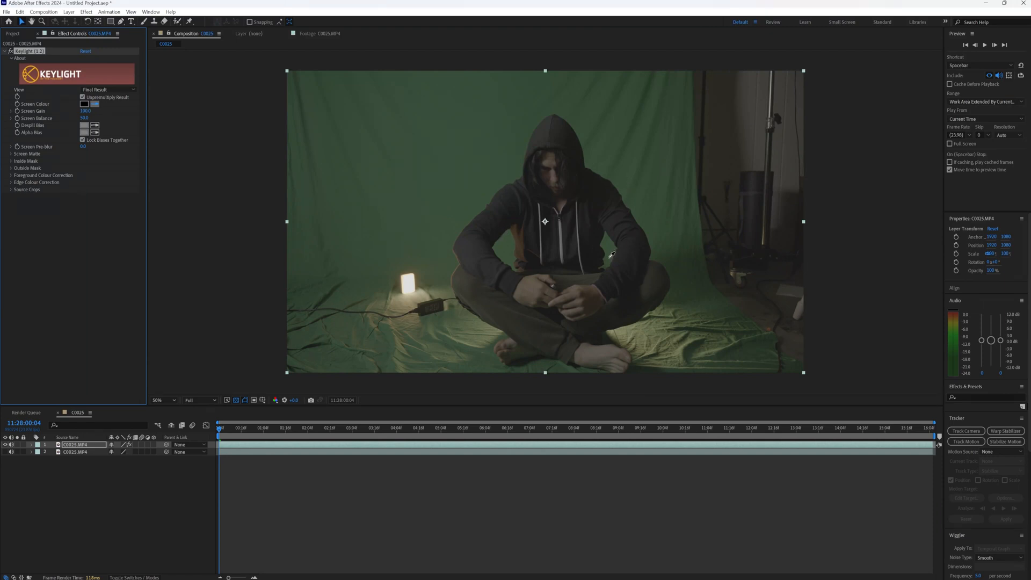
left_click(168, 399)
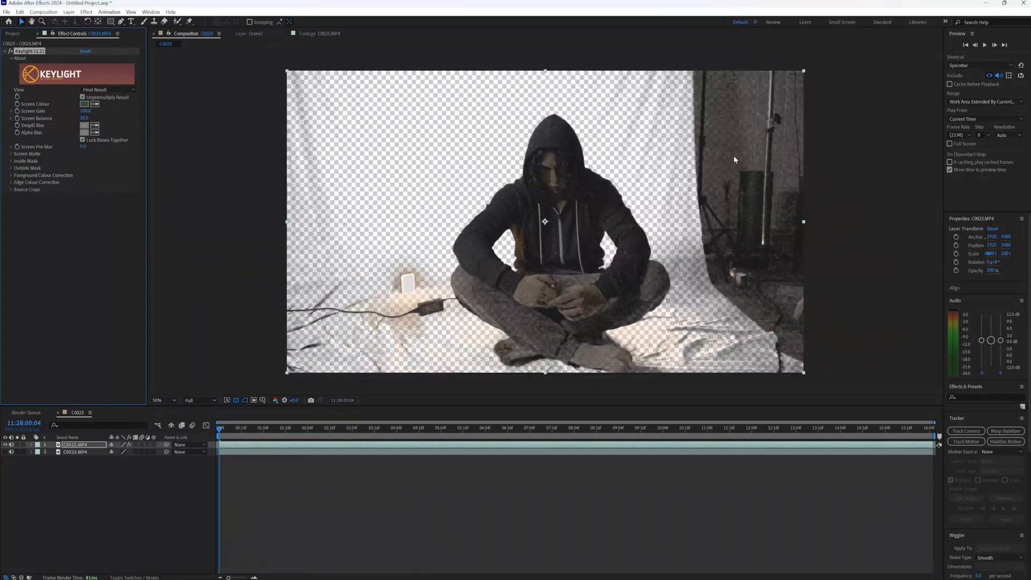
mouse_move(575, 180)
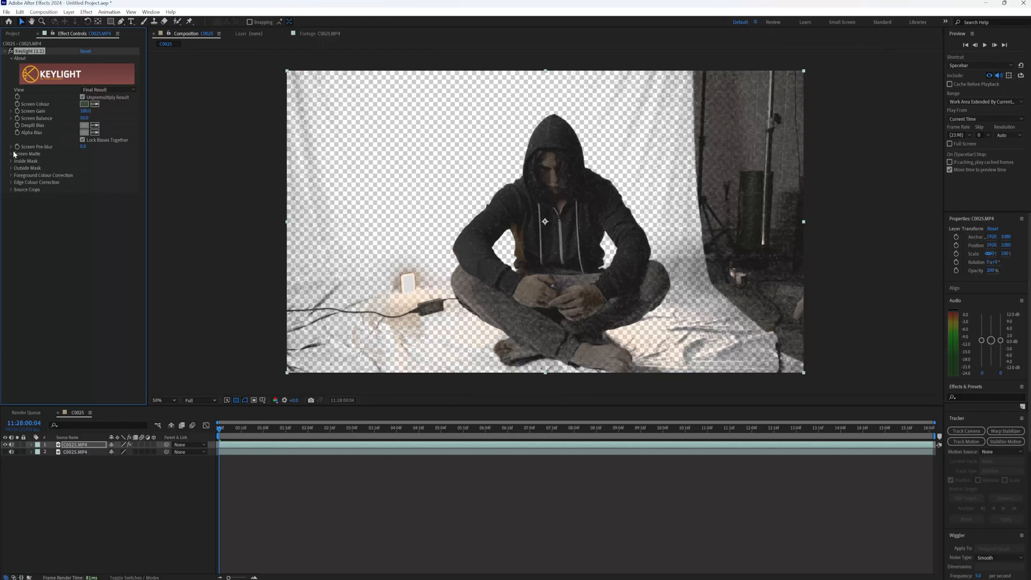
Step: Set Keylight's View to Screen Matte and expand the Screen Matte settings group
left_click(84, 111)
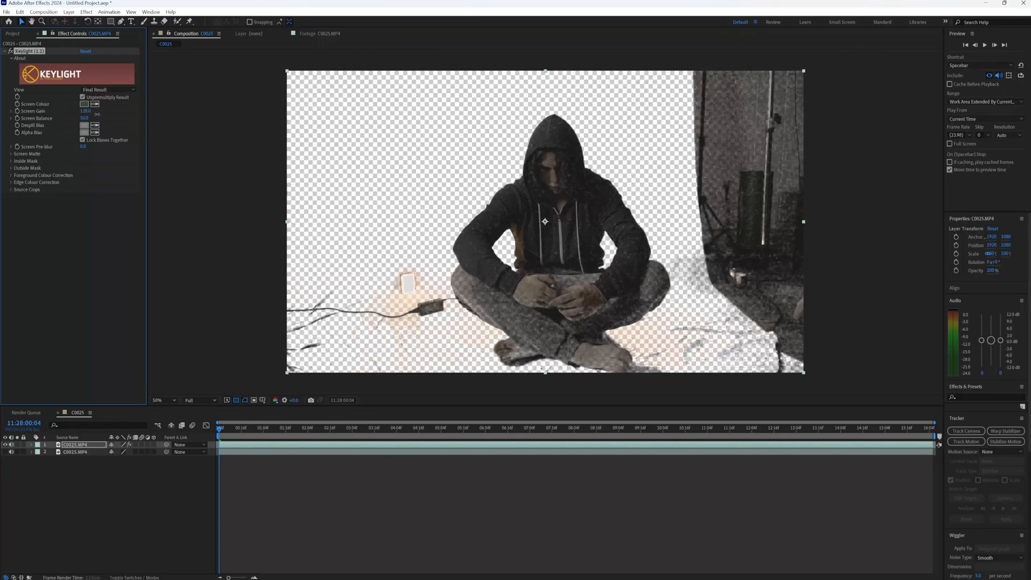
left_click(84, 111)
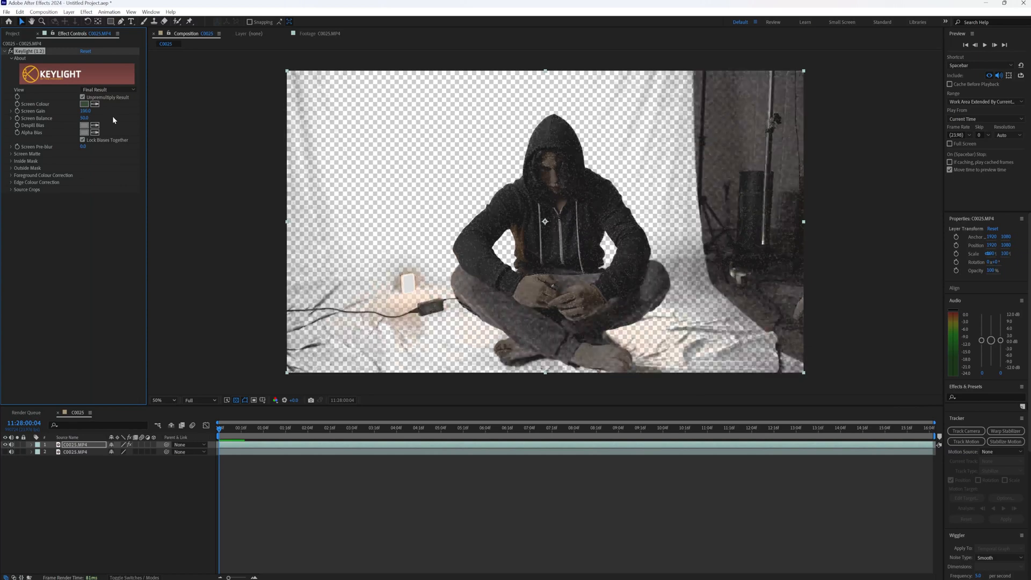
left_click(109, 90)
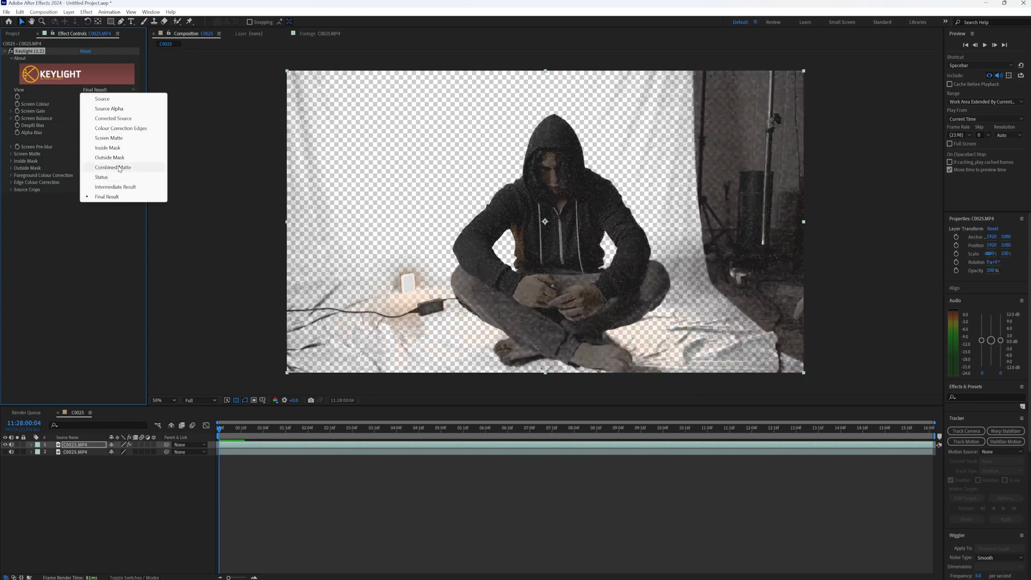
left_click(108, 137)
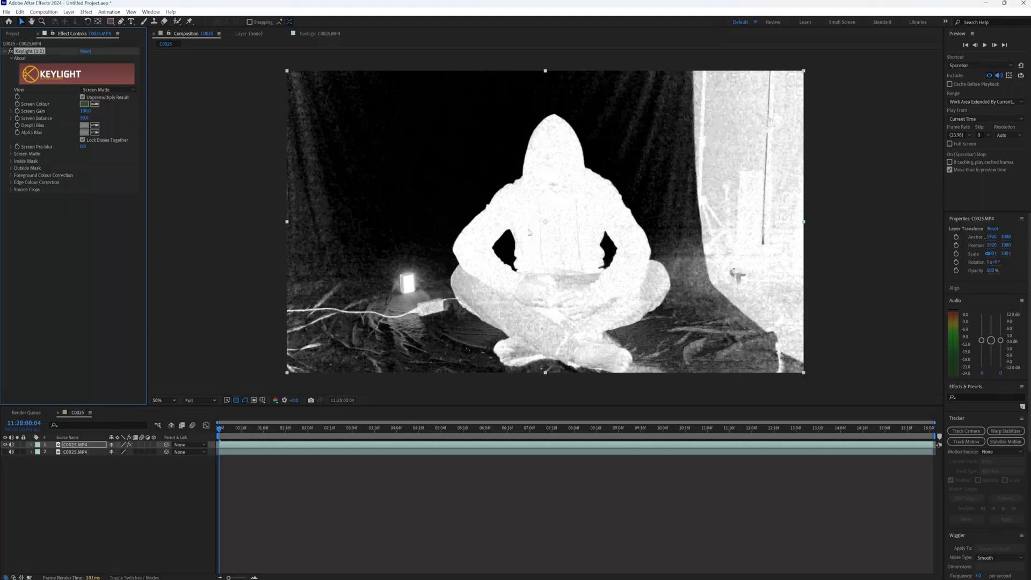
mouse_move(575, 254)
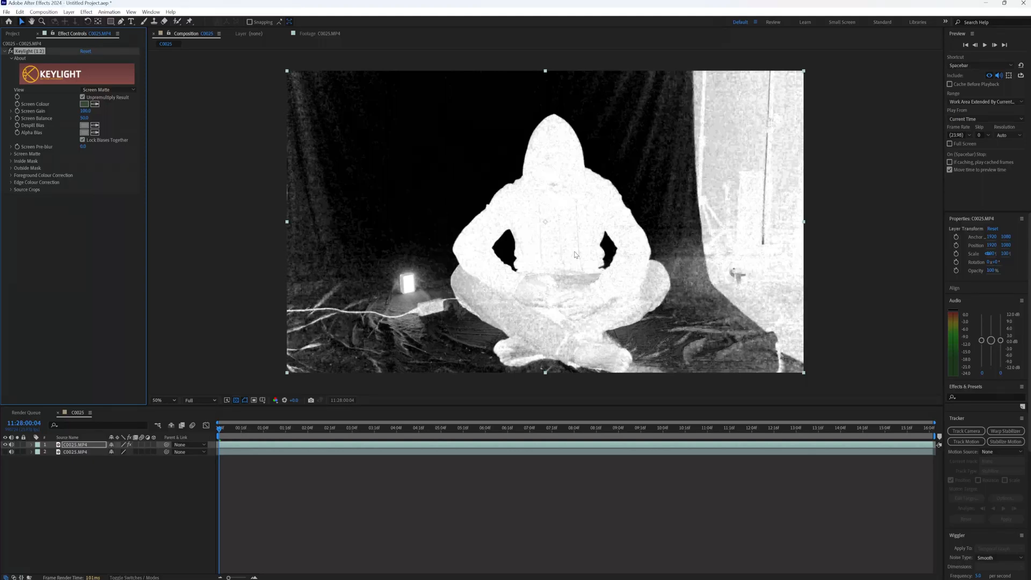
left_click(27, 153)
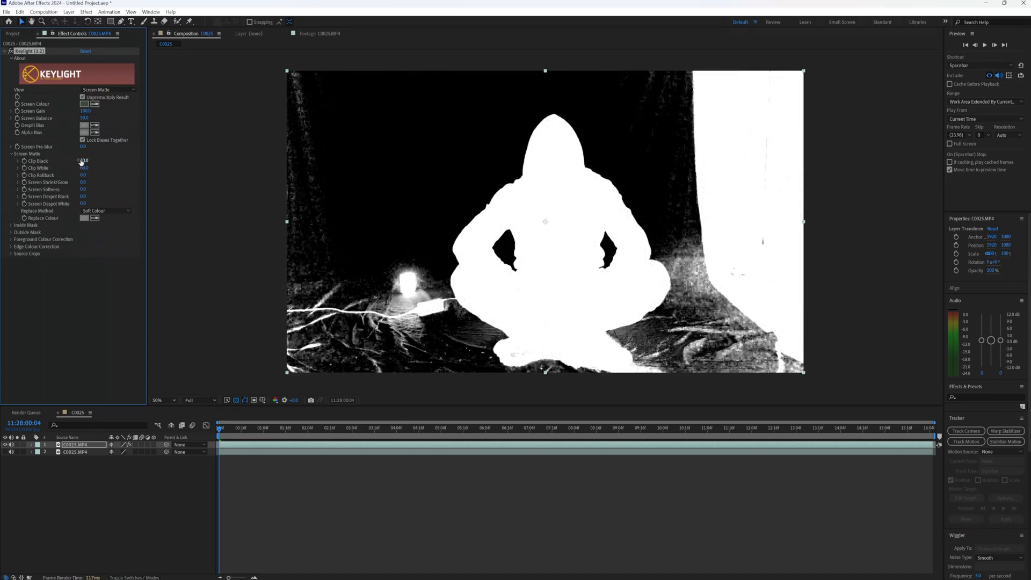
Step: Raise Clip Black and lower Clip White under Screen Matte
left_click(84, 160)
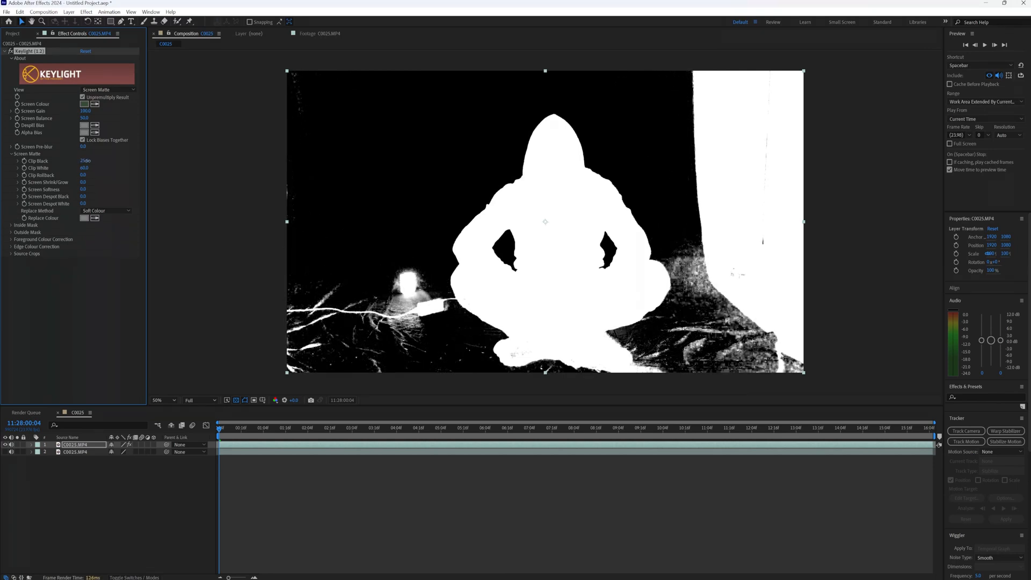
left_click(85, 161)
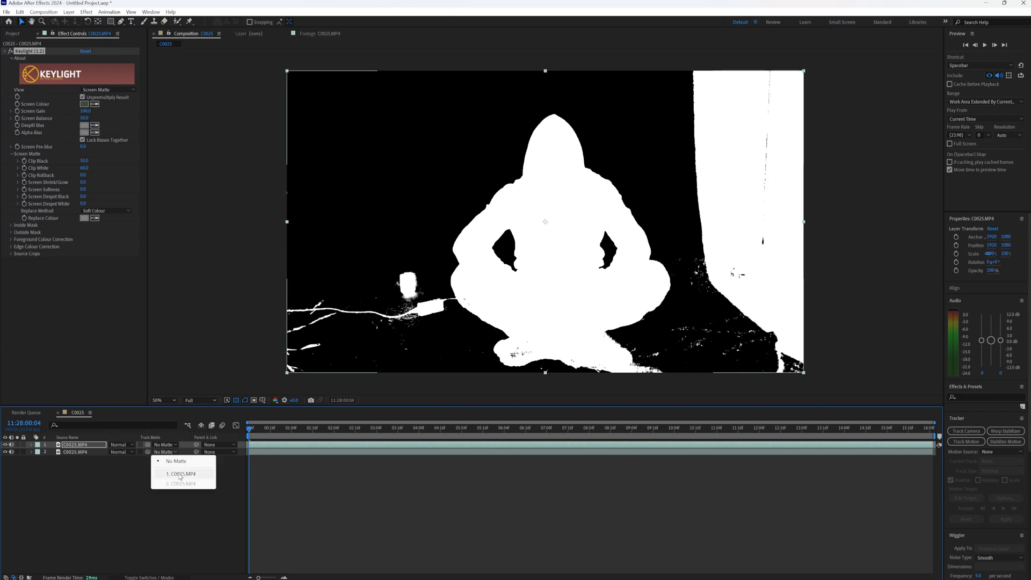
Step: Preview the Keylight result over time, then return to frame 0
left_click(181, 474)
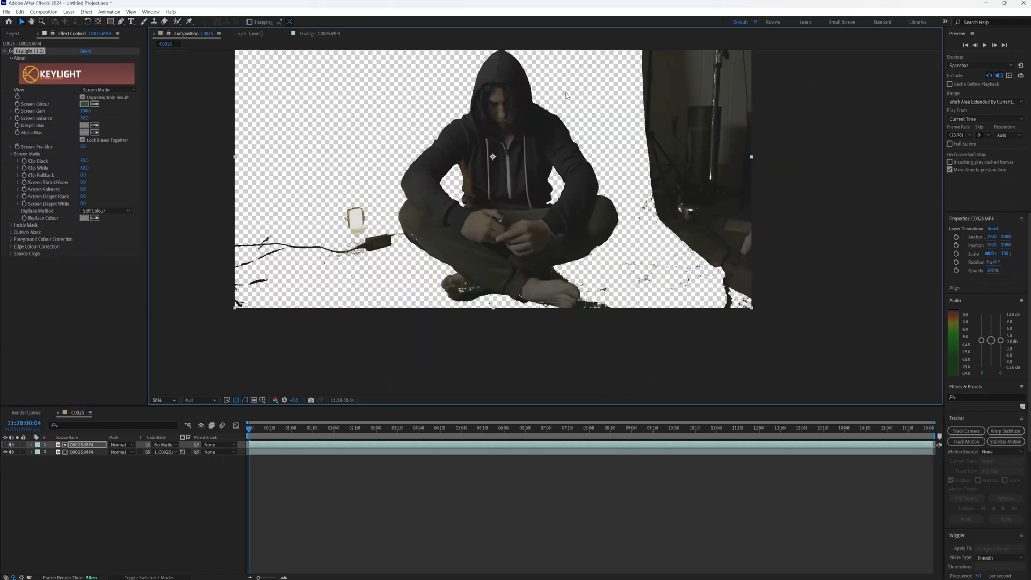
mouse_move(623, 219)
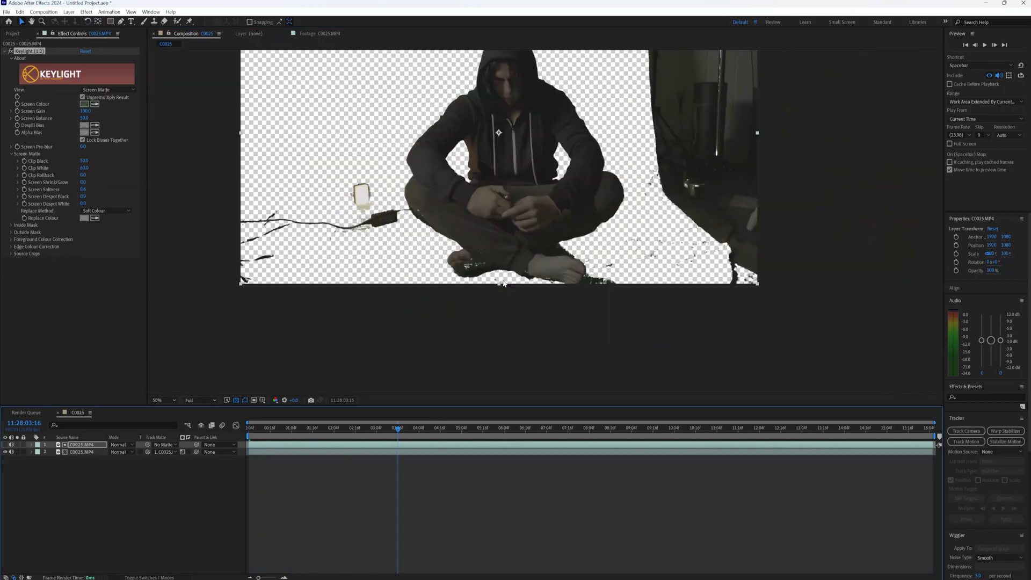
left_click(163, 400)
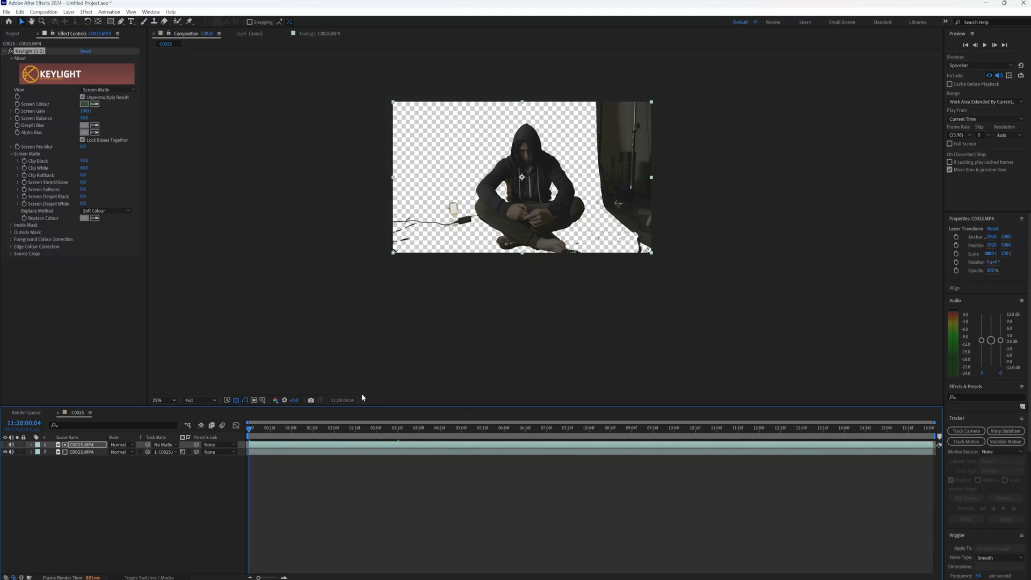
mouse_move(40, 405)
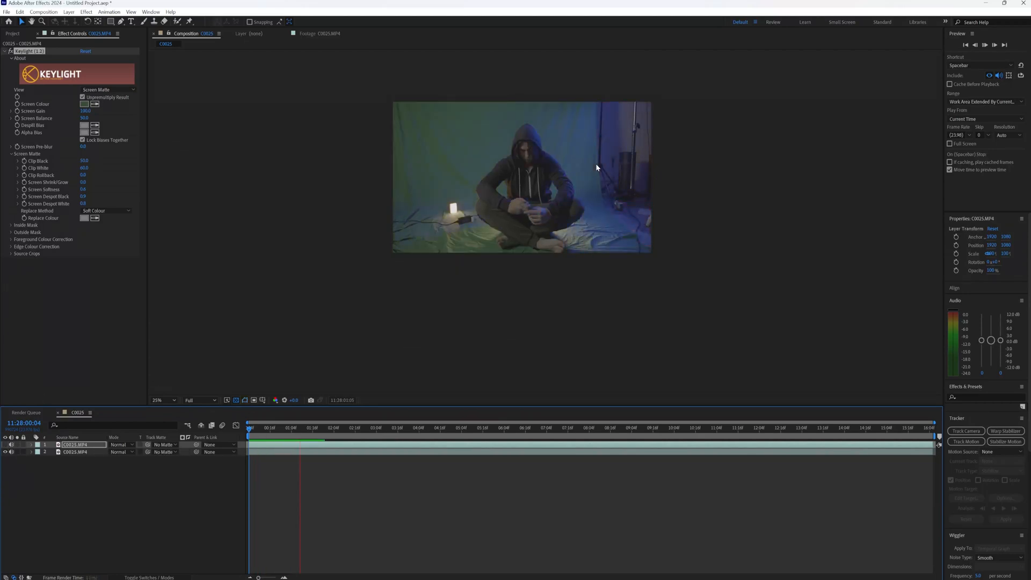
Step: Re-enable the track matte to compare the key, then begin clearing the keying setup
left_click(387, 428)
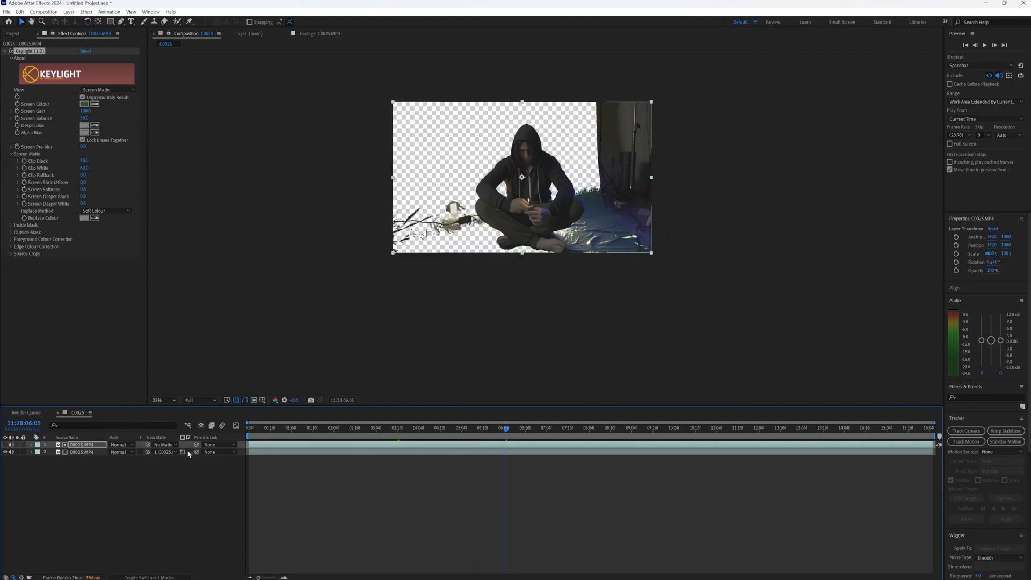
left_click(249, 427)
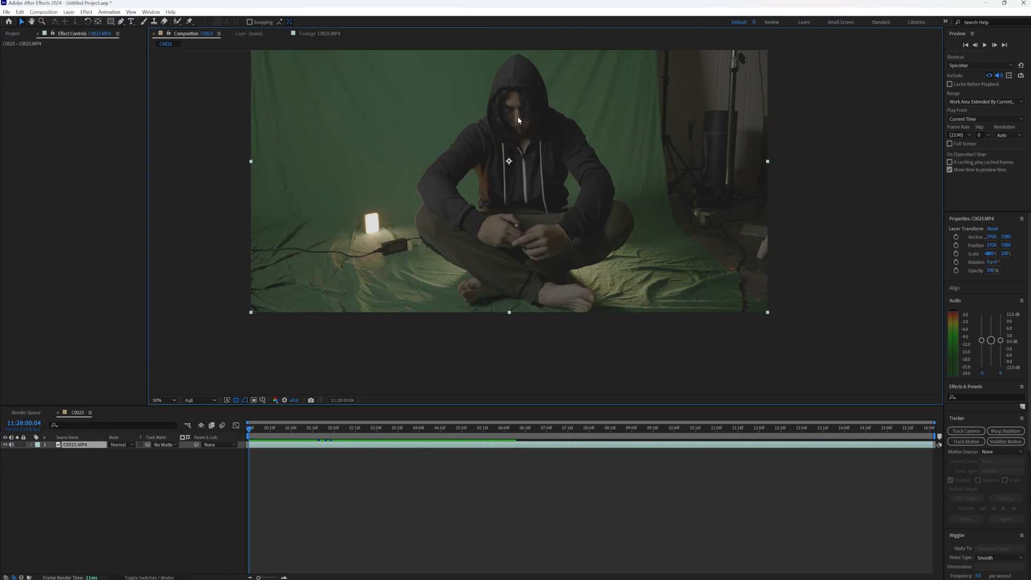
mouse_move(493, 157)
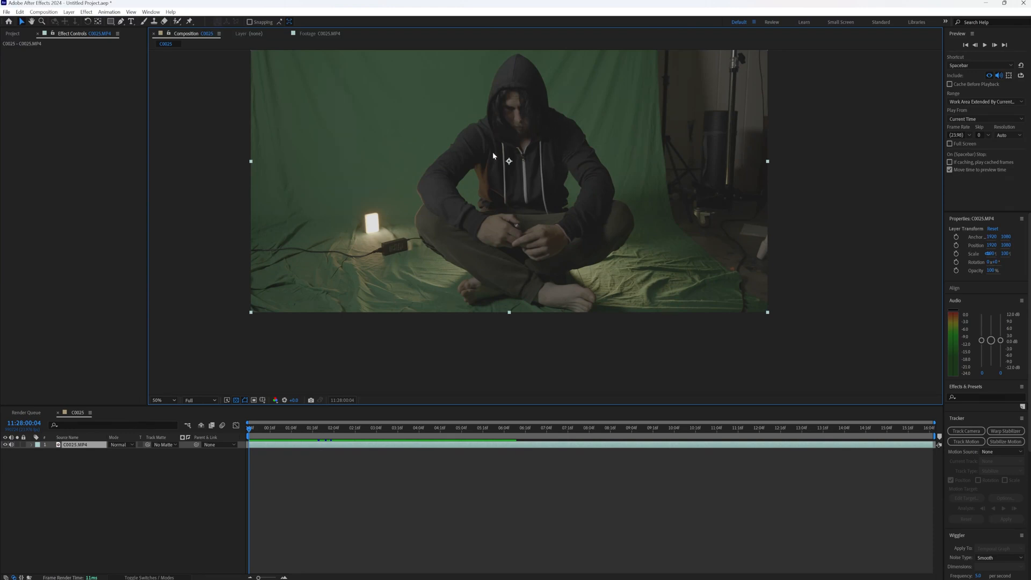
mouse_move(515, 39)
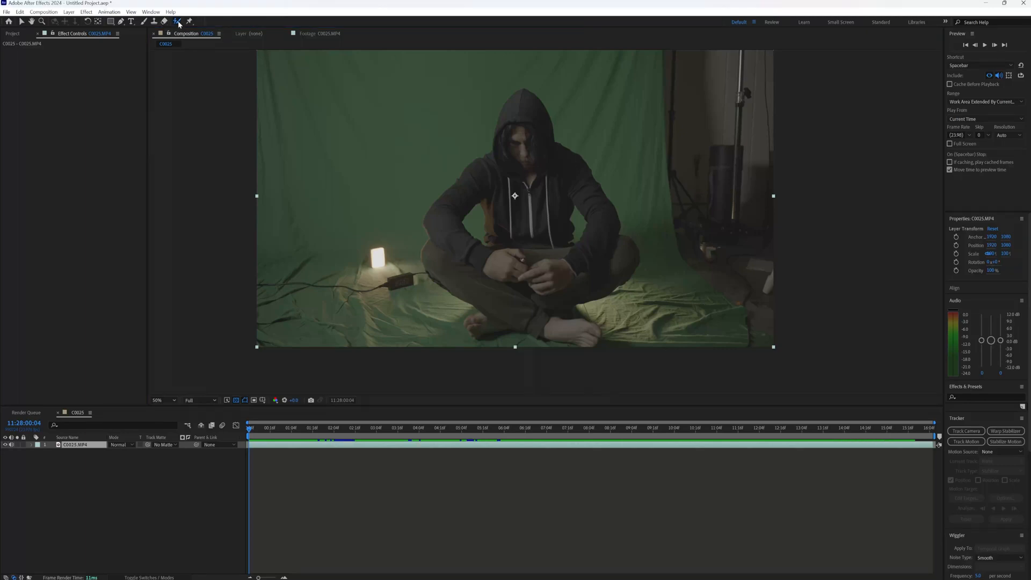
mouse_move(179, 22)
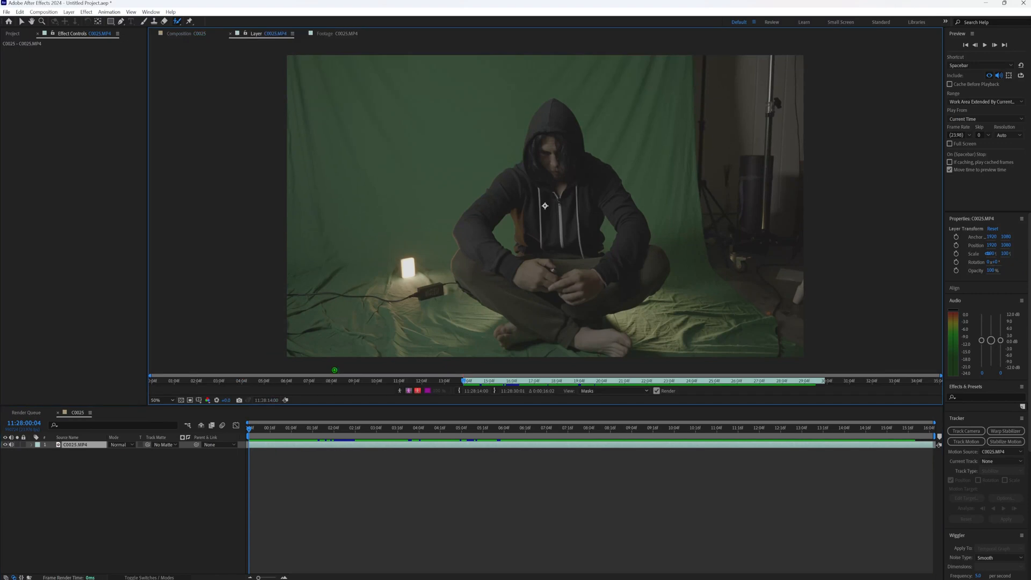
Step: Paint Roto Brush strokes over the person, adding the hood, knee edge and feet
left_click_drag(556, 122, 563, 234)
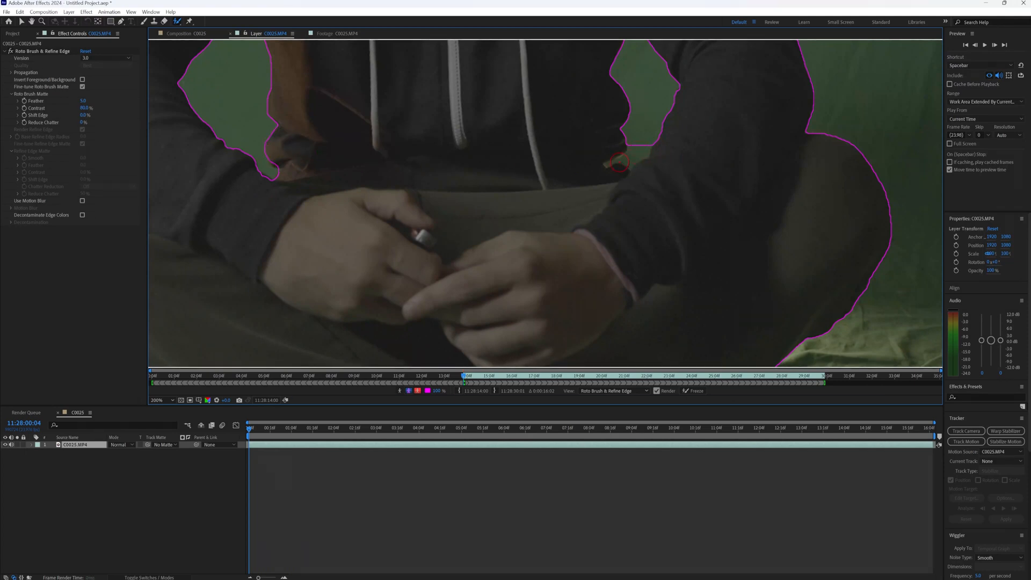
left_click(609, 145)
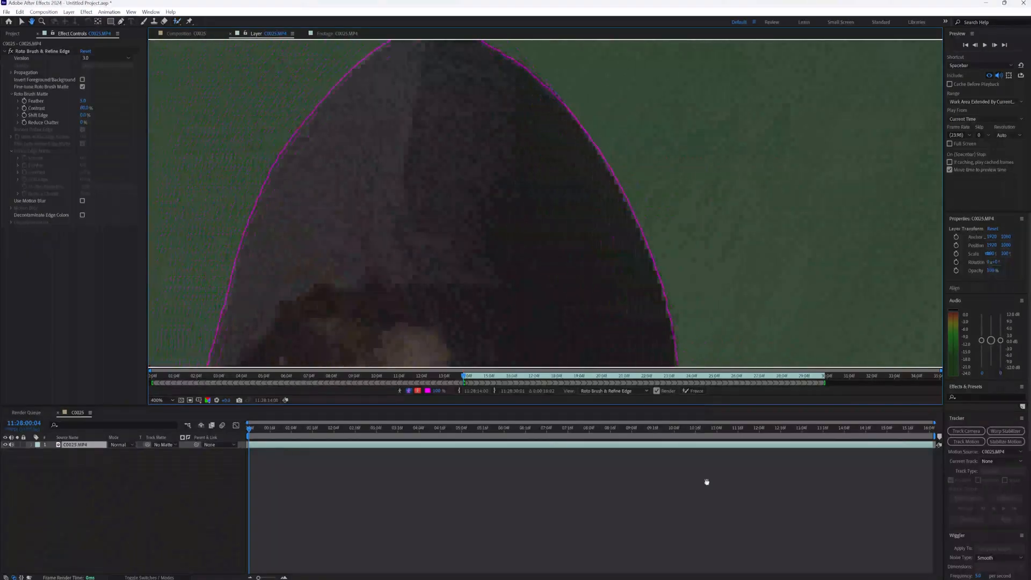
left_click(539, 148)
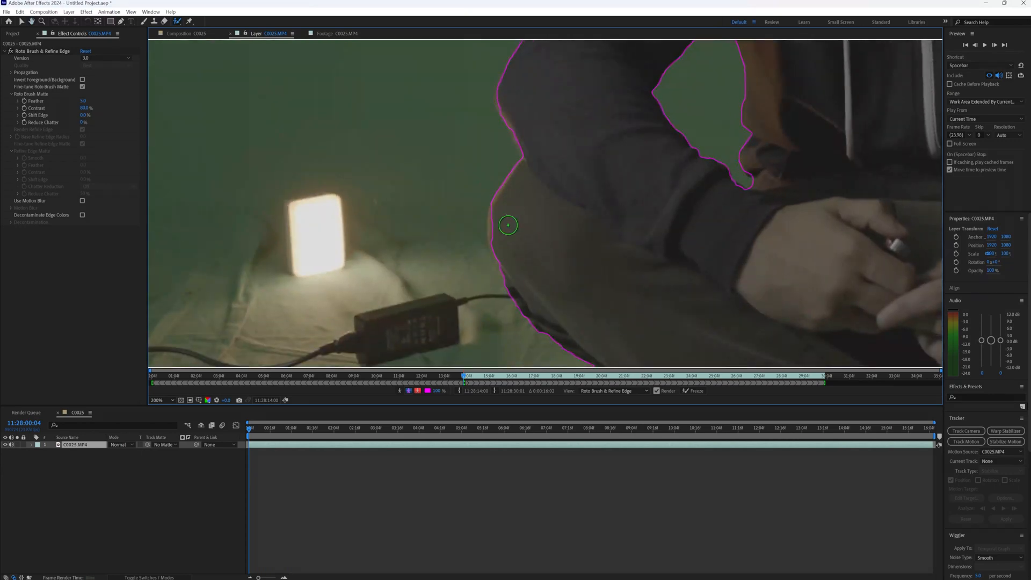
left_click_drag(507, 204, 500, 243)
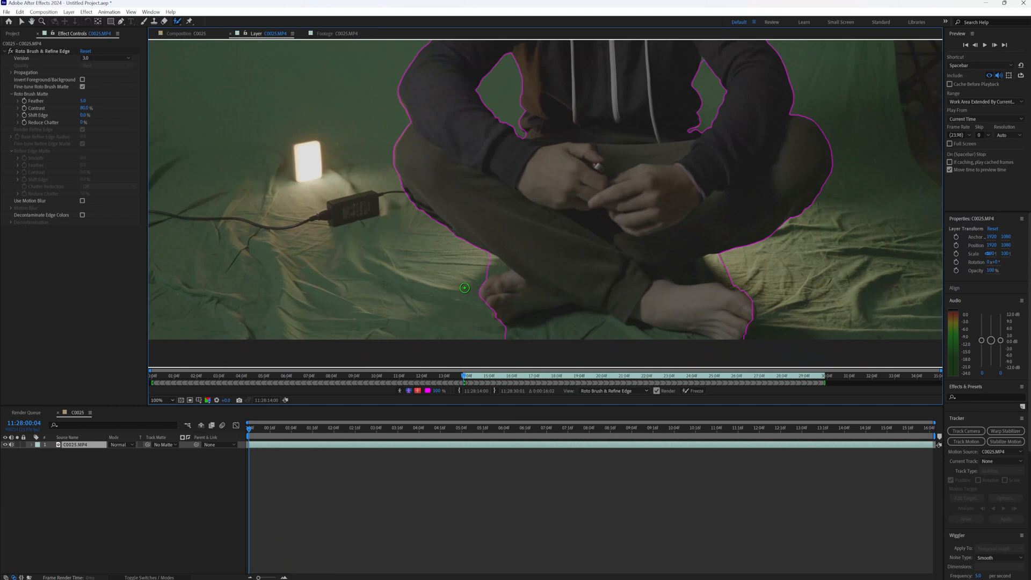
mouse_move(487, 212)
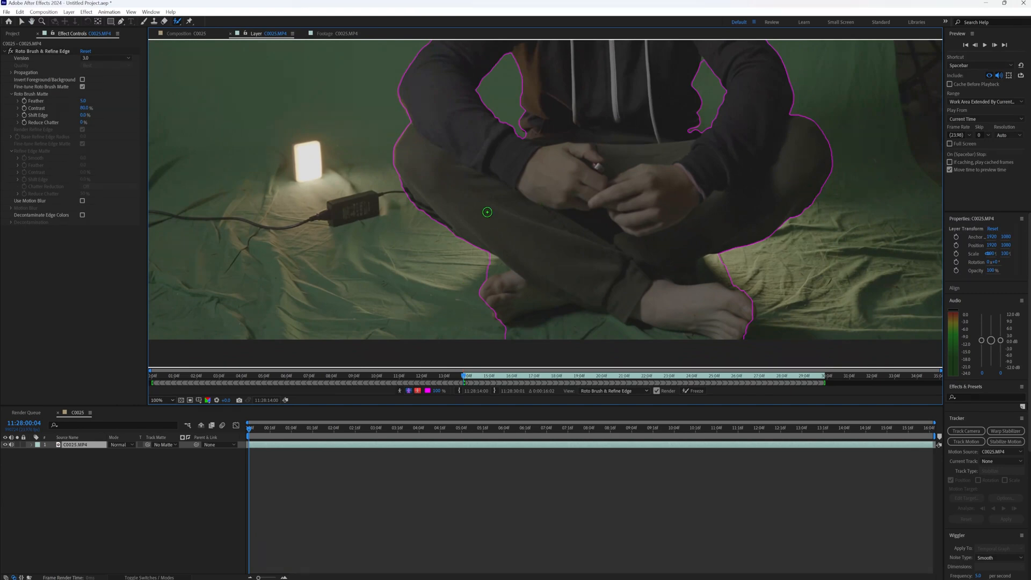
mouse_move(541, 204)
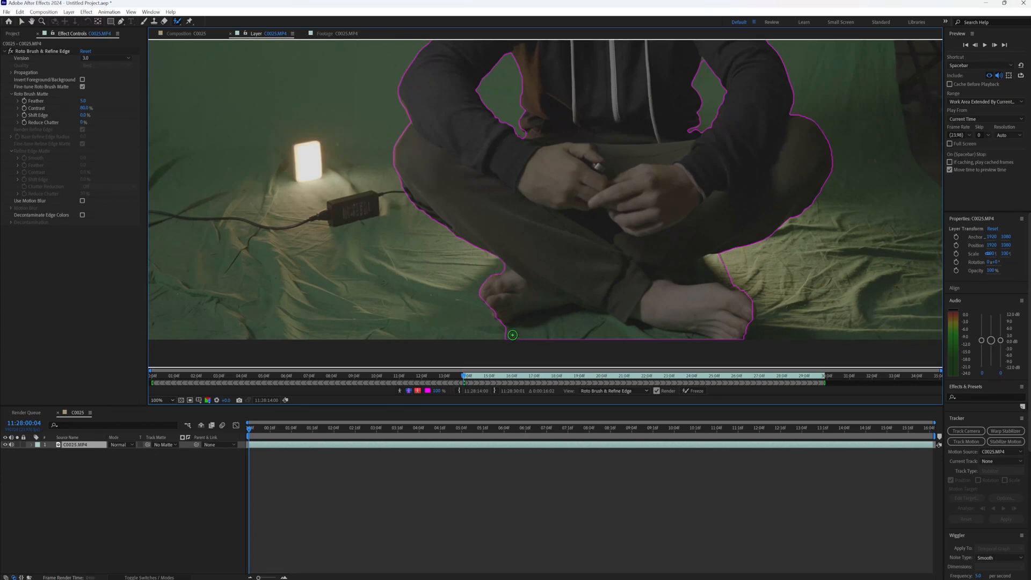
left_click_drag(512, 334, 587, 316)
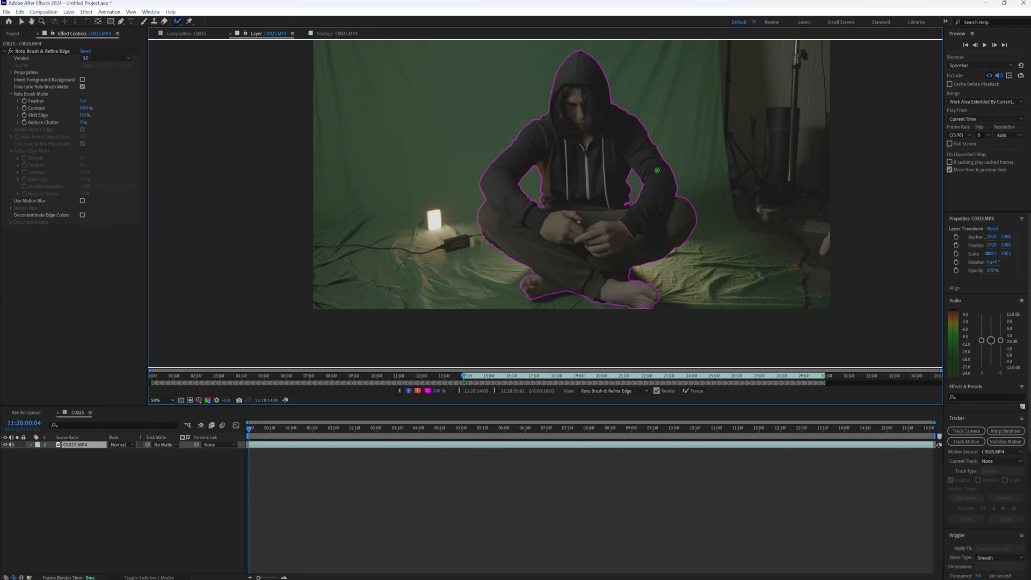
mouse_move(668, 175)
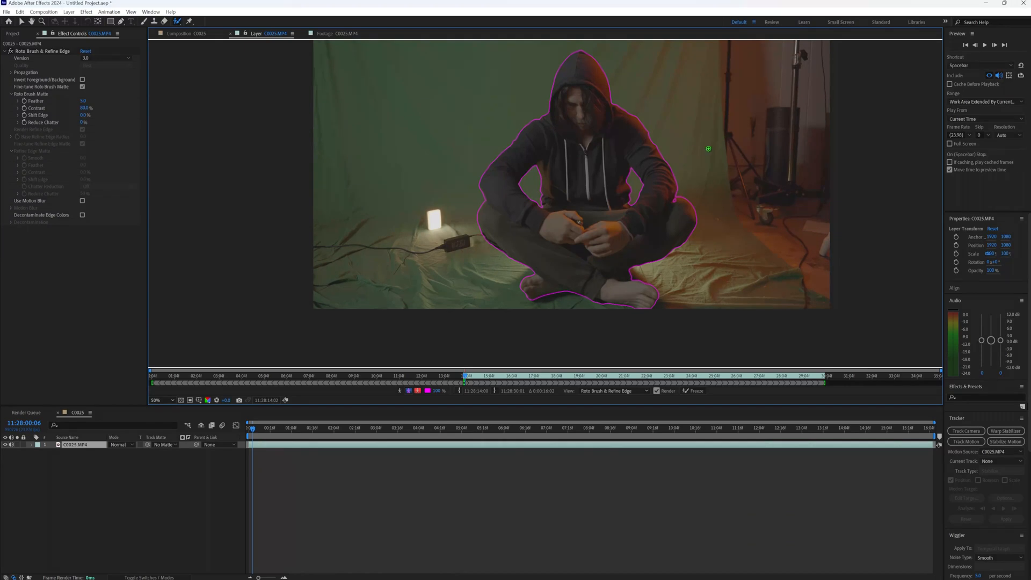
mouse_move(742, 198)
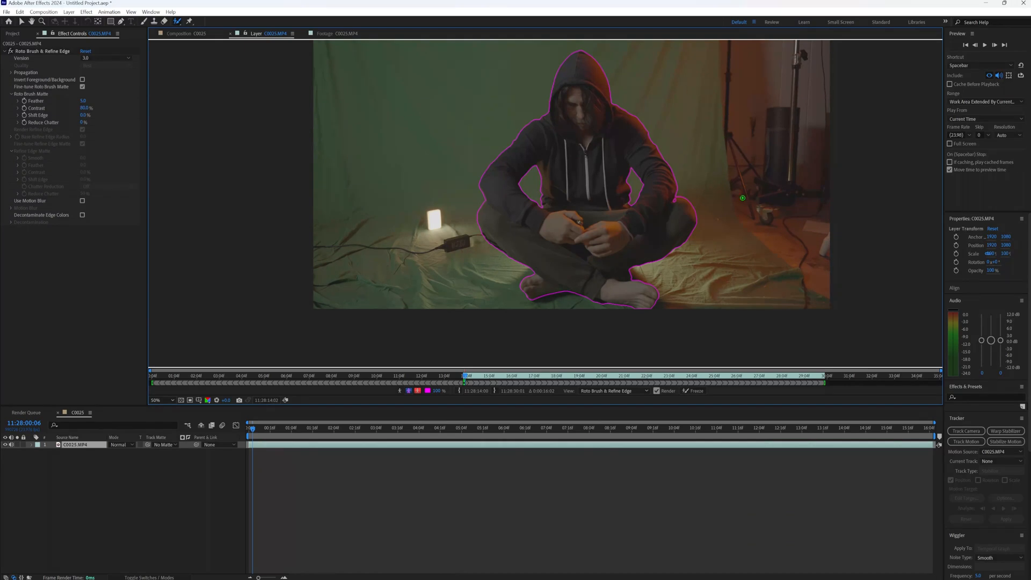
mouse_move(688, 210)
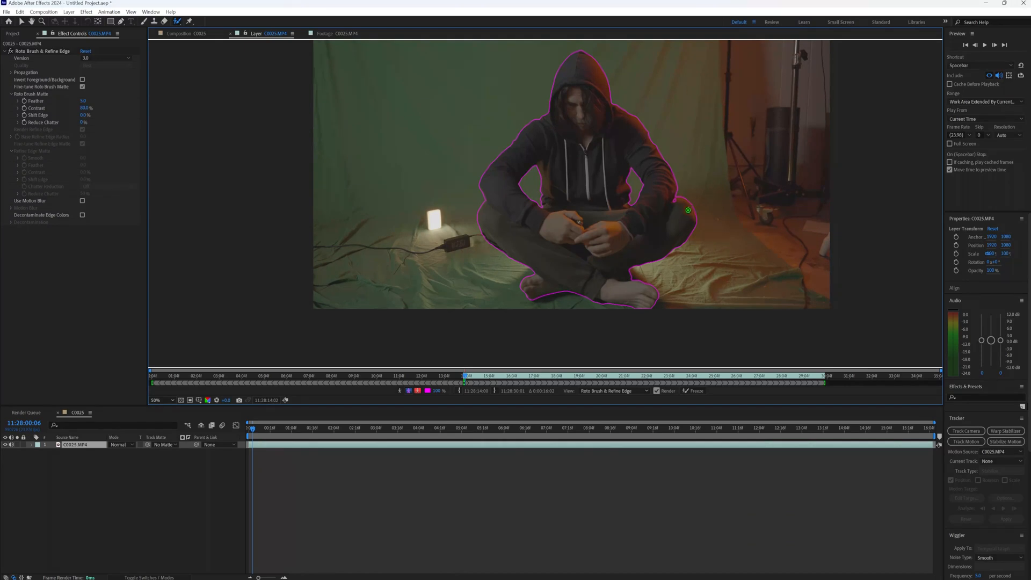
Step: On a later frame, add Roto Brush corrections around the right arm and hands
left_click(156, 400)
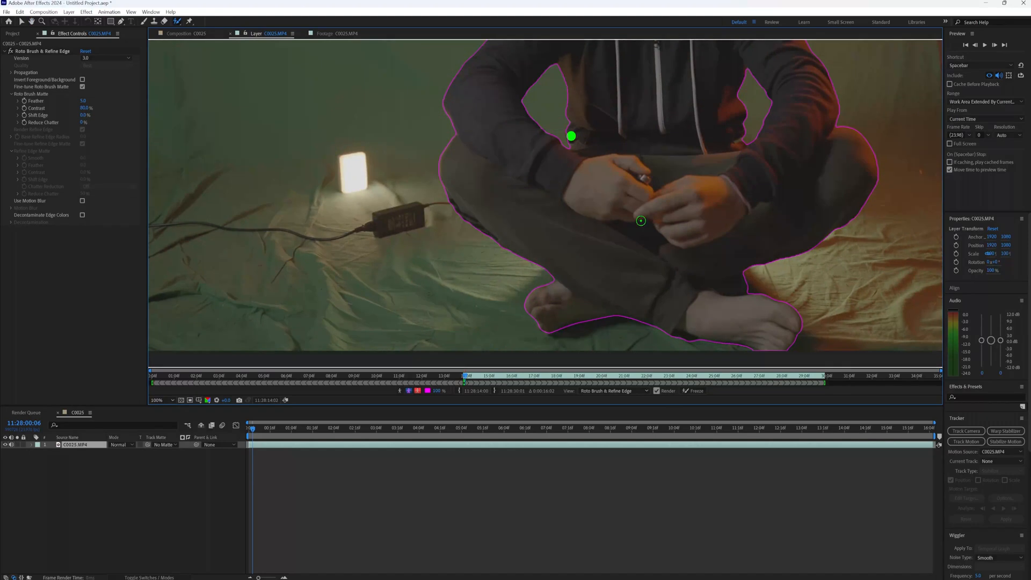
left_click(155, 399)
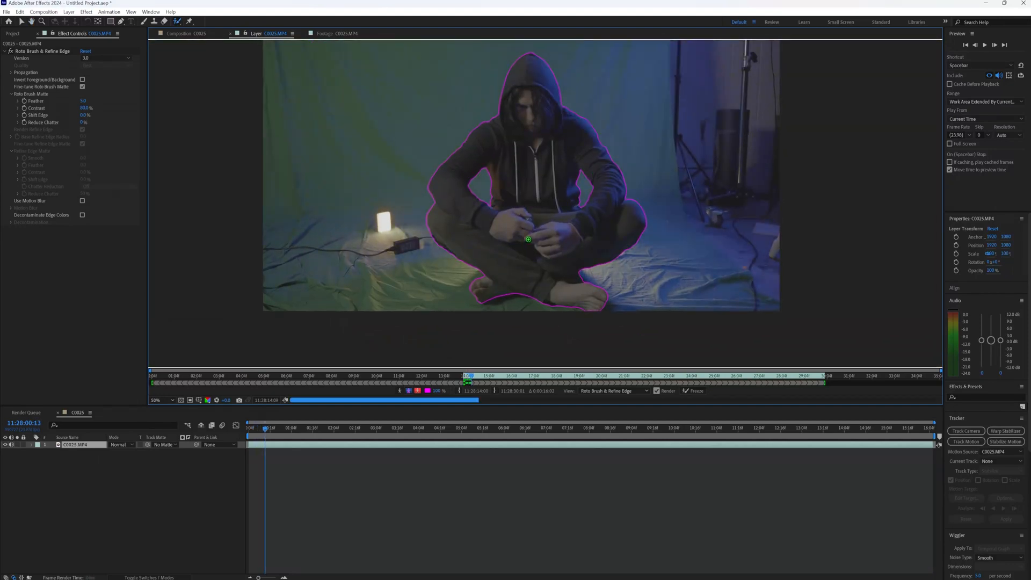
Step: Continue Roto Brush propagation along the layer timeline, then stop it
left_click(269, 428)
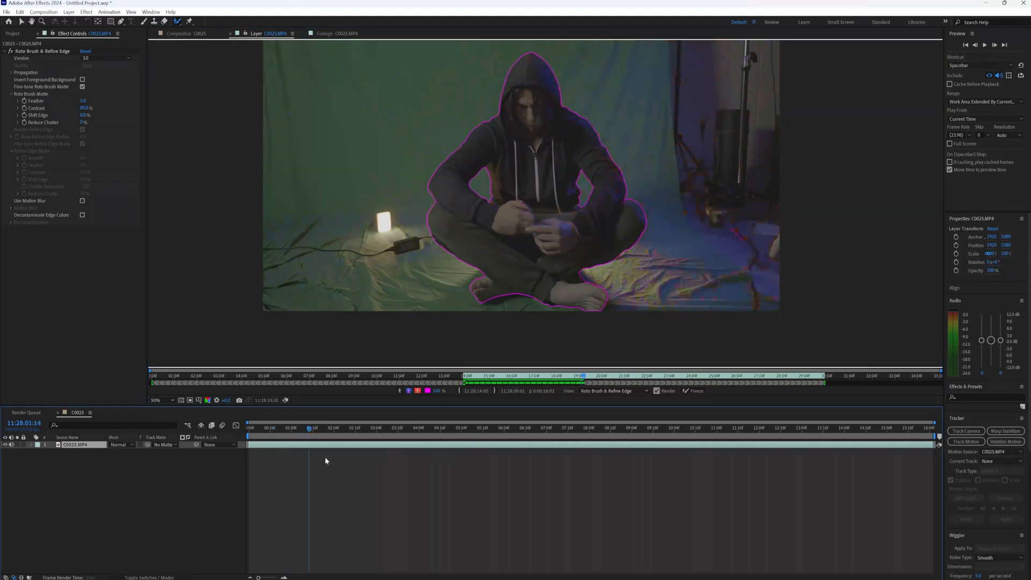
left_click(333, 428)
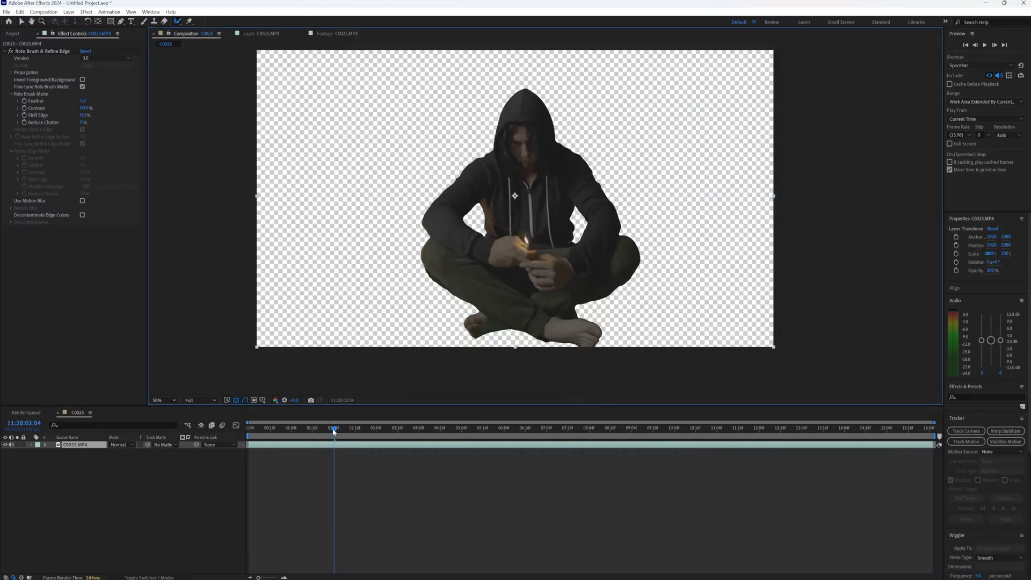
Step: Check an earlier frame's cutout, expanding Roto Brush & Refine Edge properties and viewing the Layer panel
left_click(279, 428)
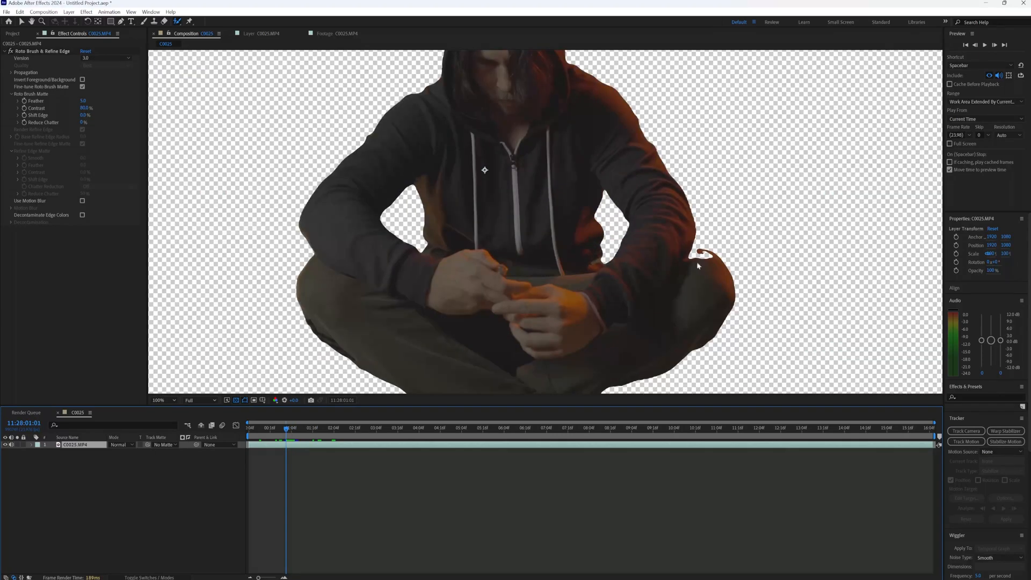
mouse_move(302, 447)
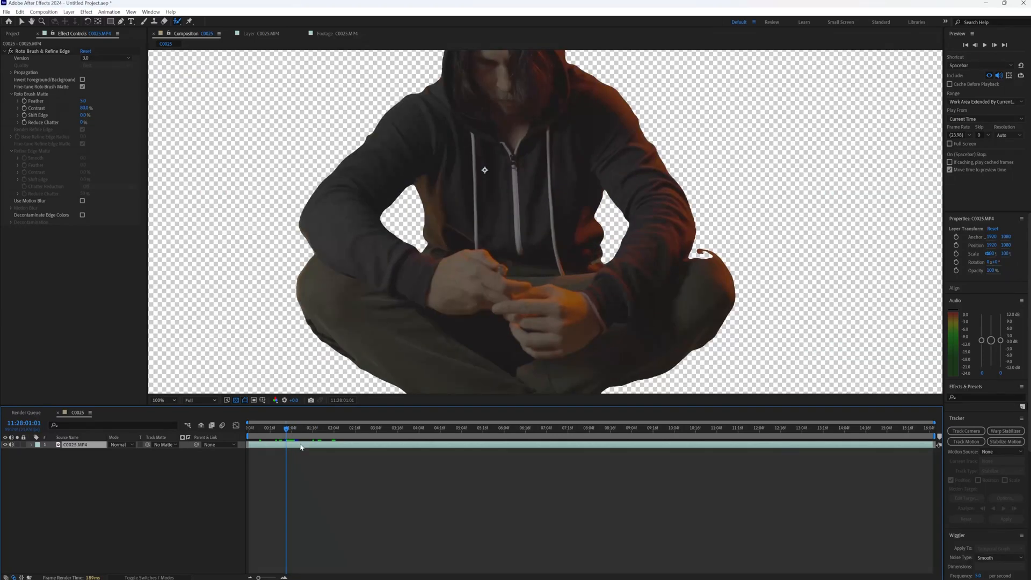
left_click(261, 33)
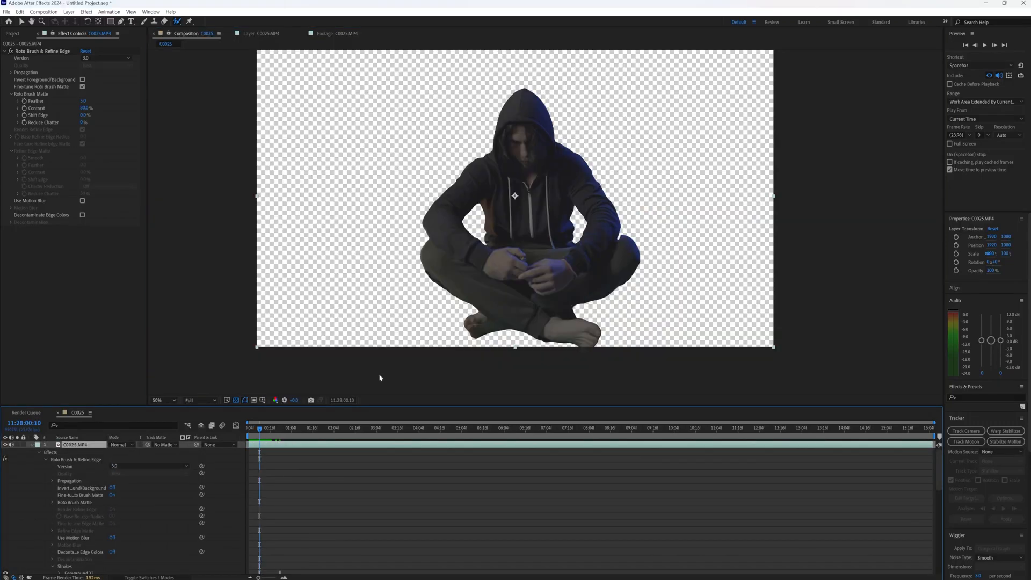
left_click(257, 33)
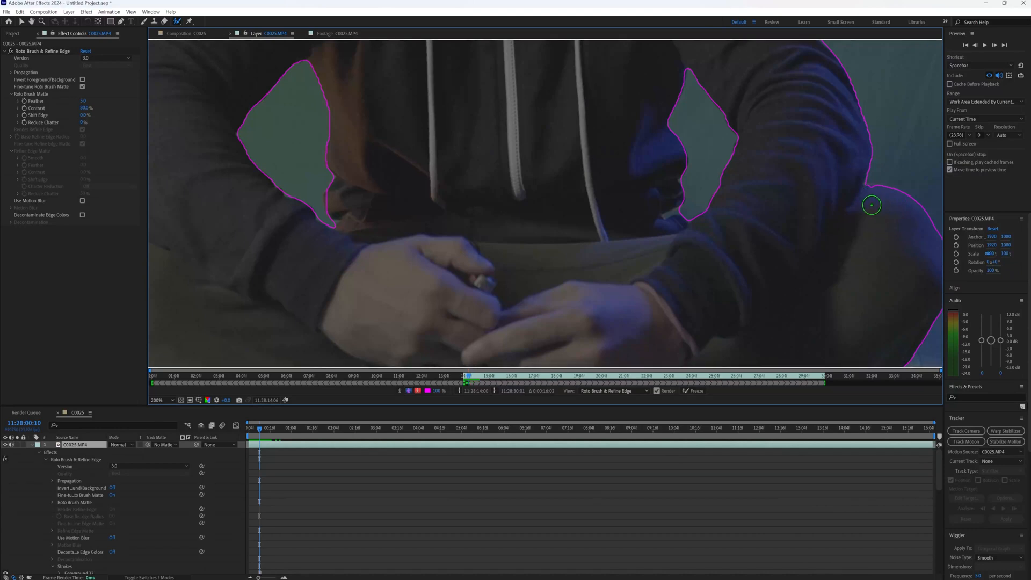
mouse_move(282, 58)
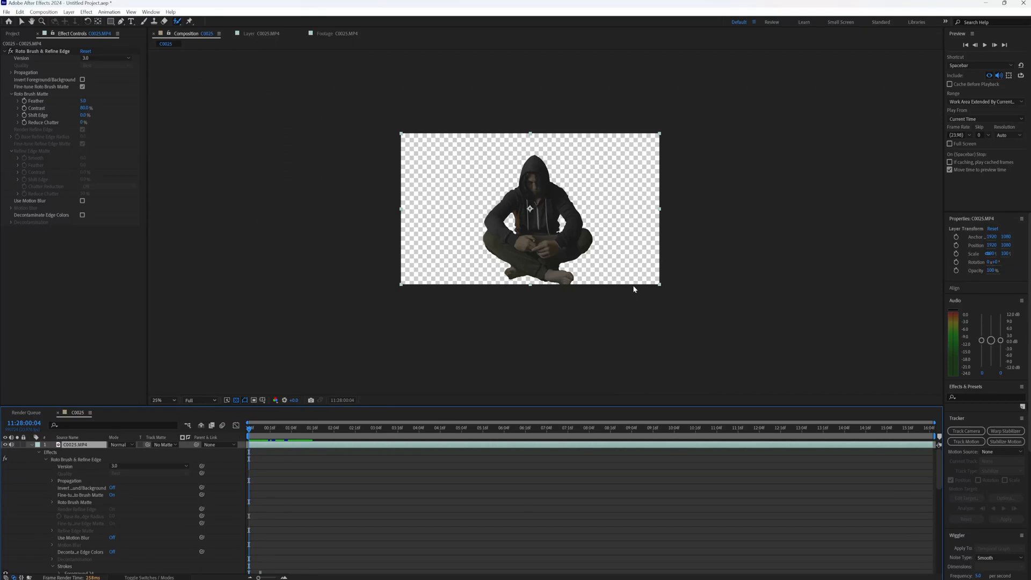
left_click(166, 400)
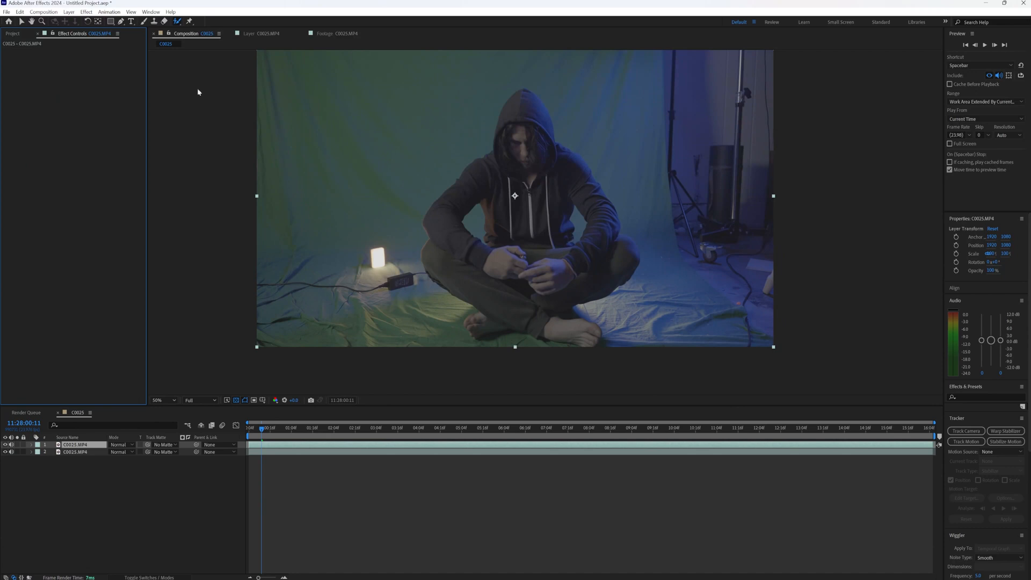
mouse_move(110, 21)
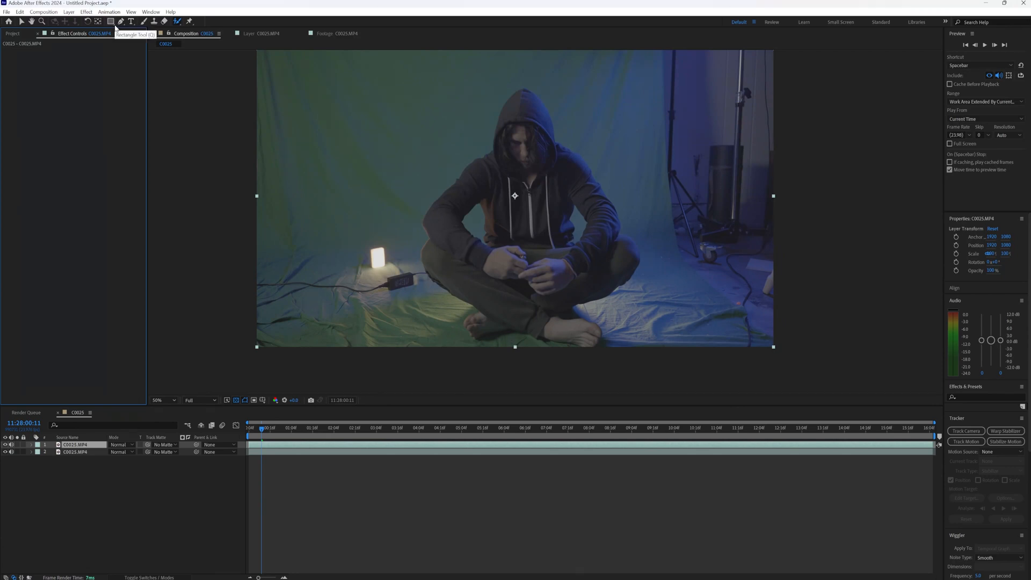
mouse_move(131, 22)
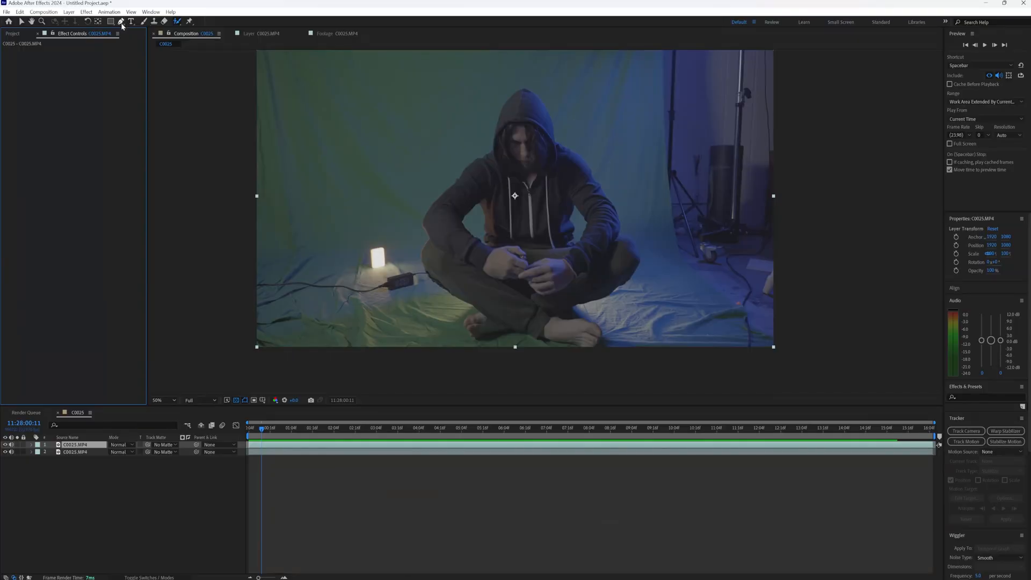
left_click(120, 22)
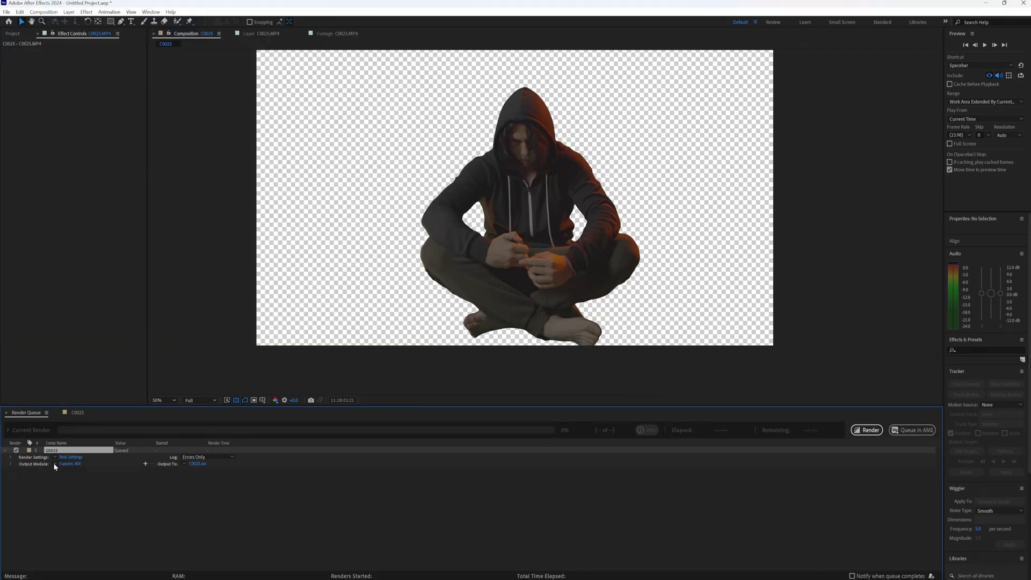
Step: Configure the High Quality output module with Apple ProRes 4444 codec and RGB + Alpha channels
left_click(71, 464)
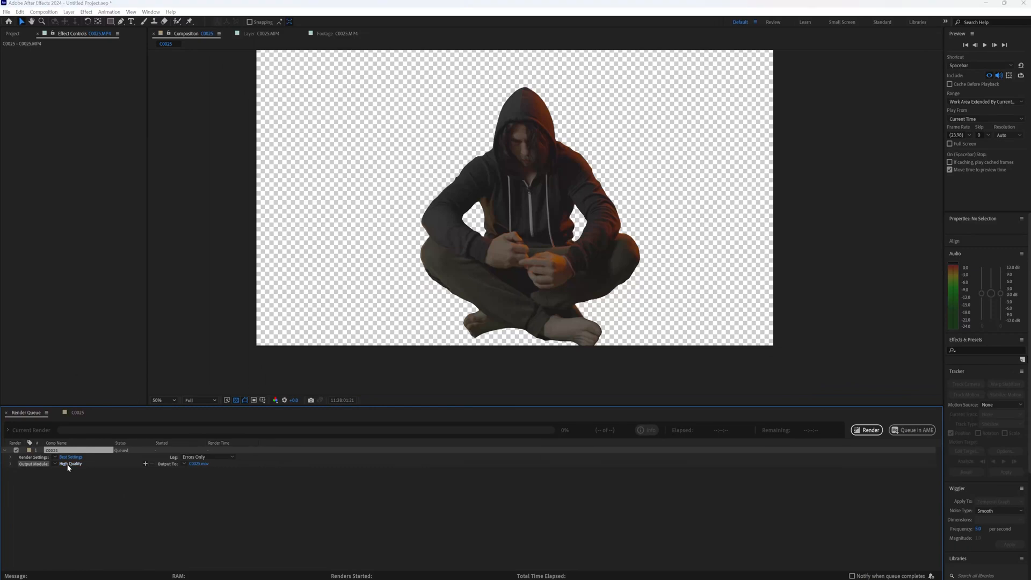
left_click(70, 464)
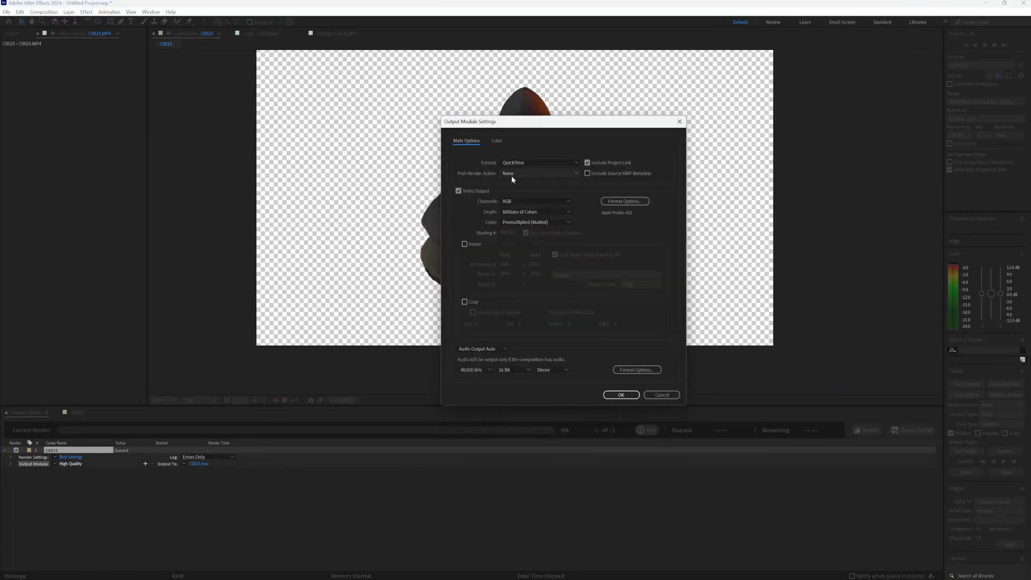
left_click(624, 200)
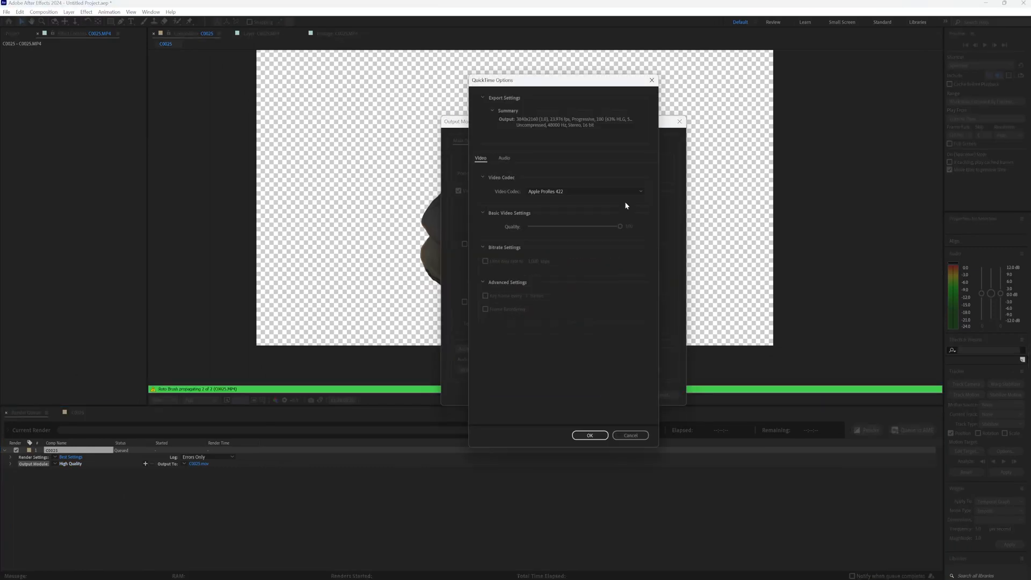
left_click(584, 191)
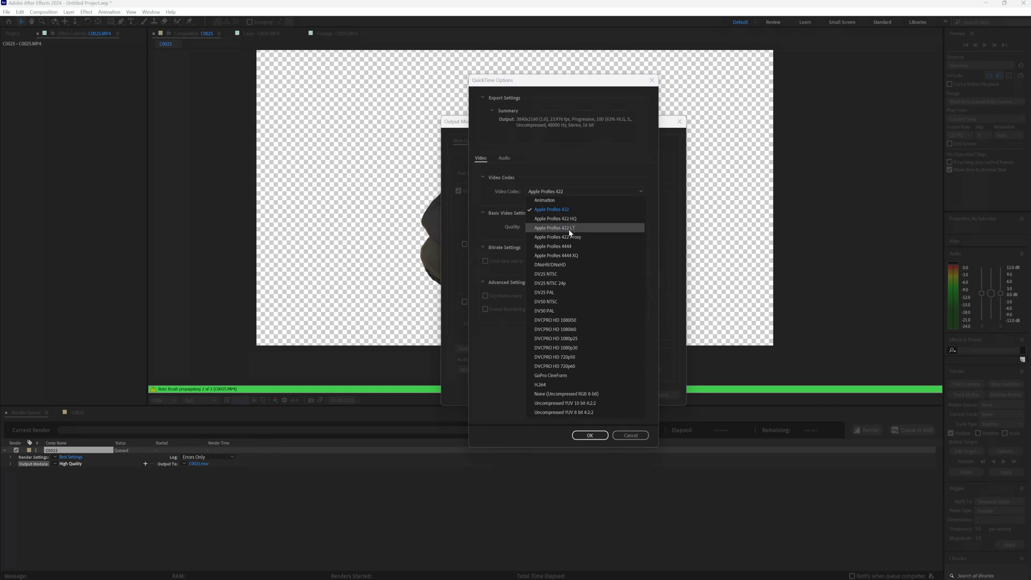
left_click(553, 246)
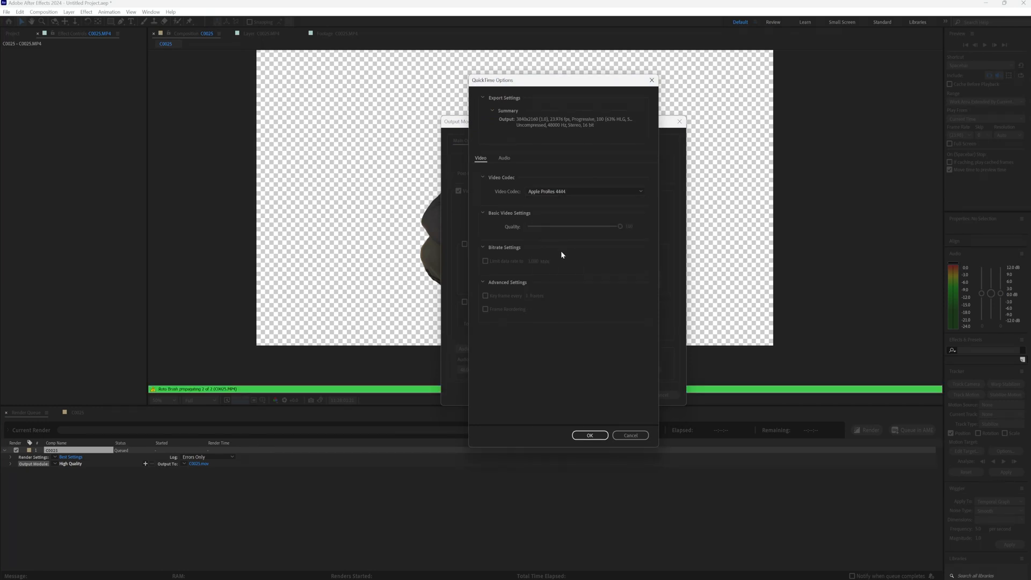
left_click(589, 434)
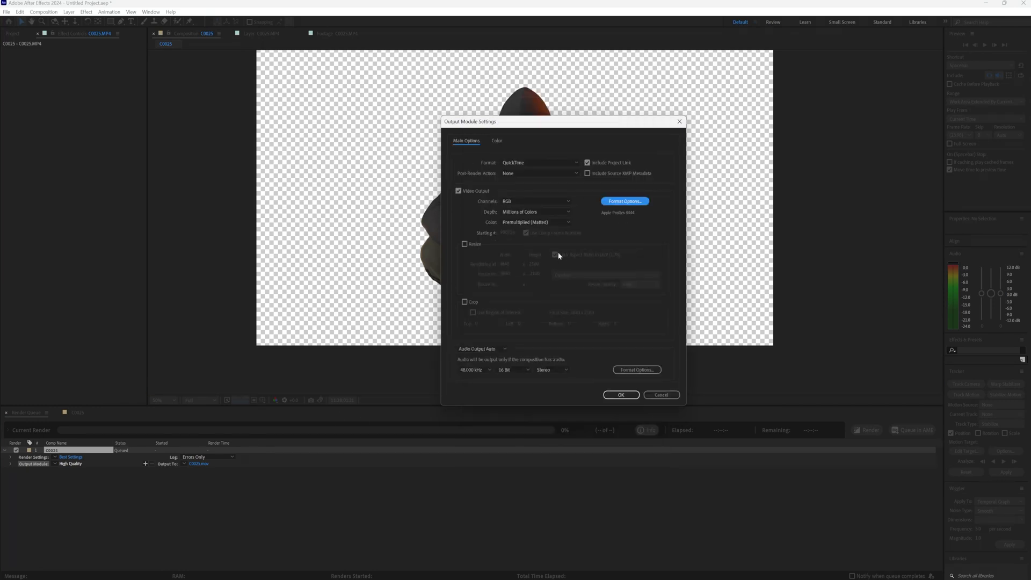
left_click(535, 200)
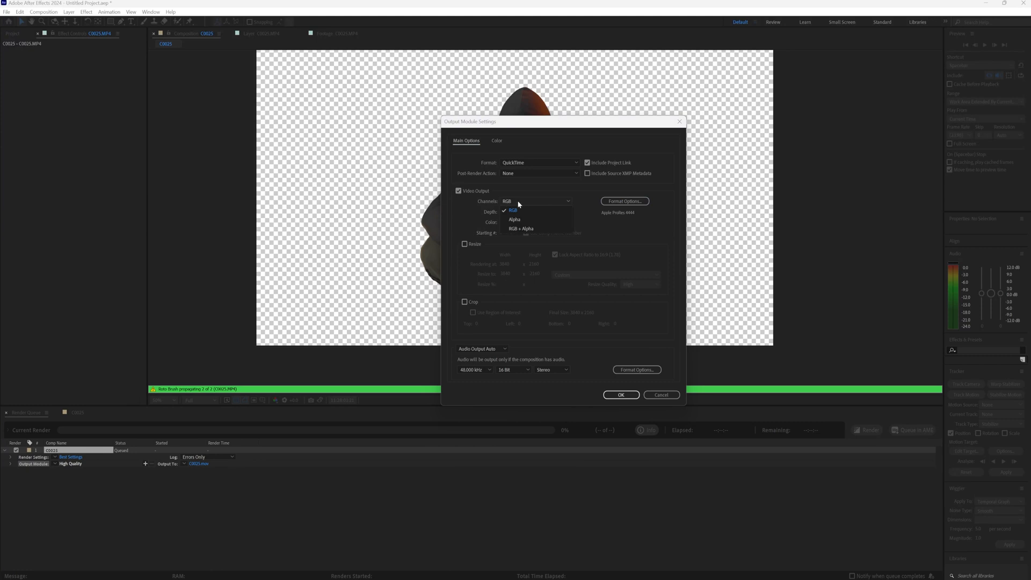
left_click(521, 228)
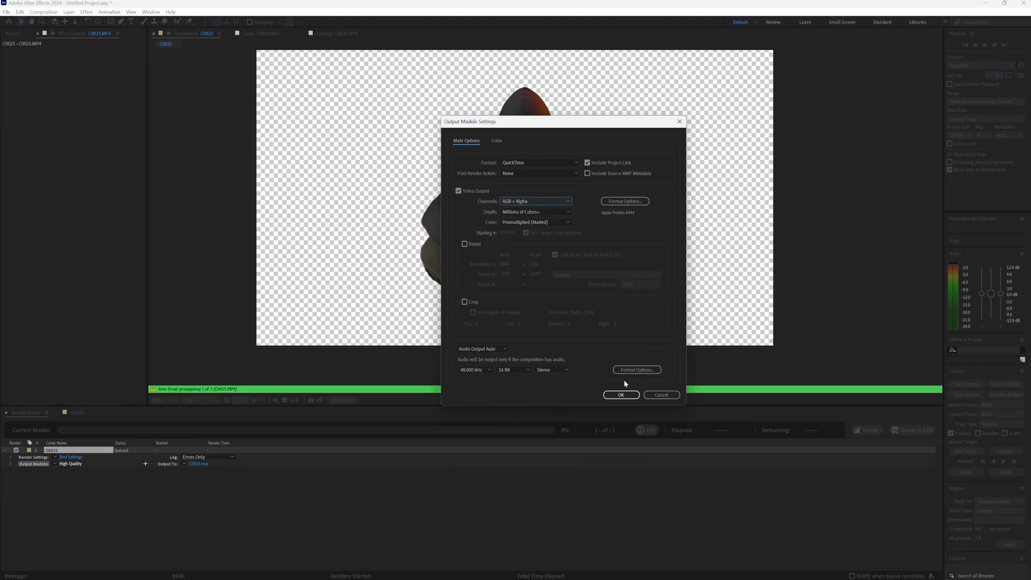
left_click(620, 395)
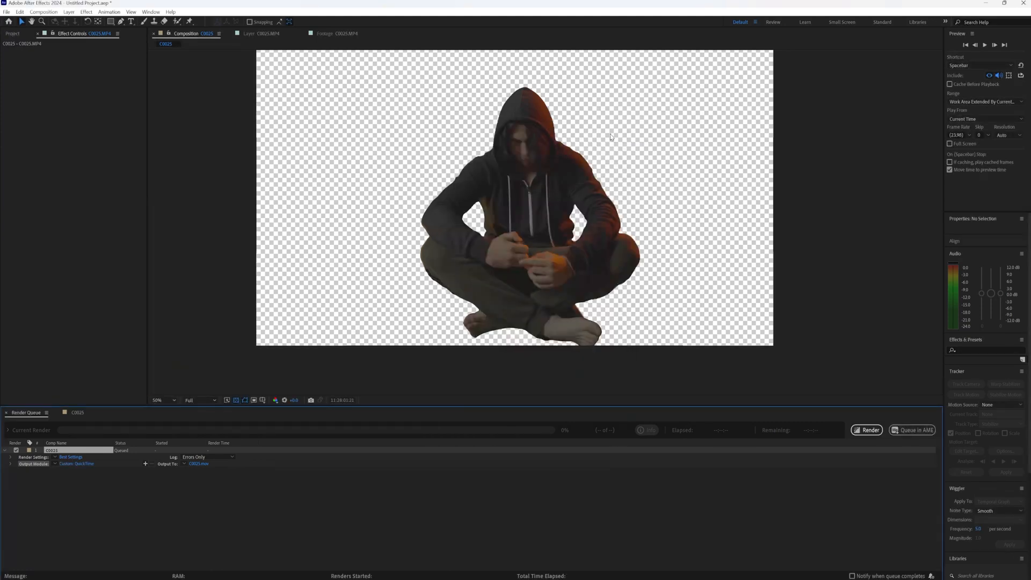
mouse_move(459, 328)
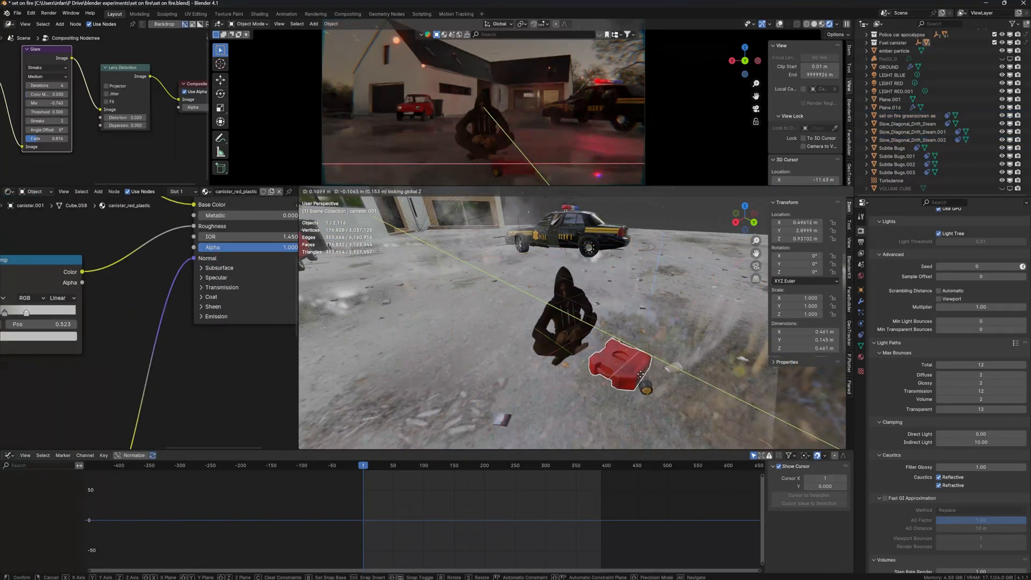
Step: Drag the red plastic canister into place in front of the hooded cutout figure
left_click_drag(618, 365, 608, 368)
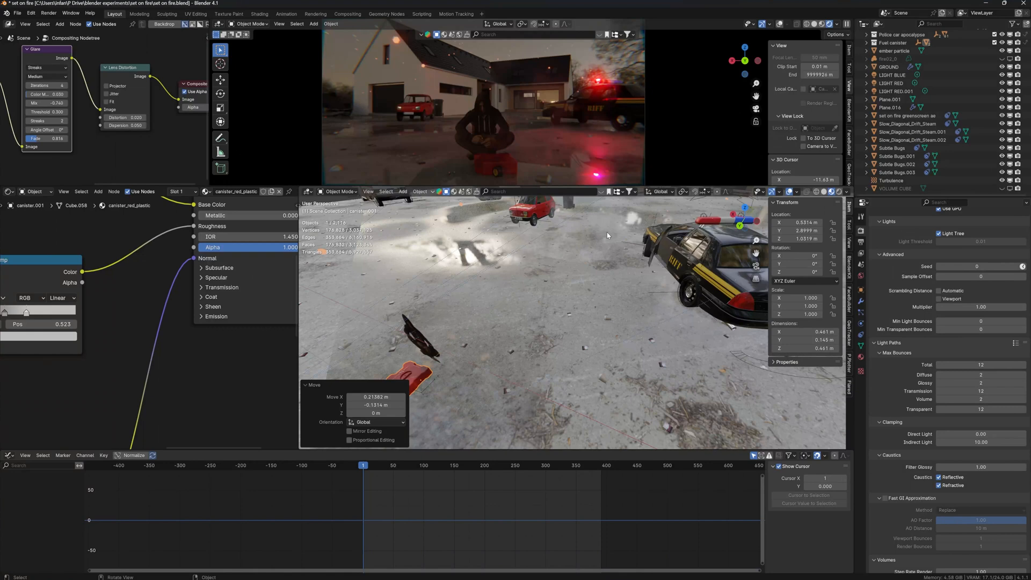
mouse_move(470, 345)
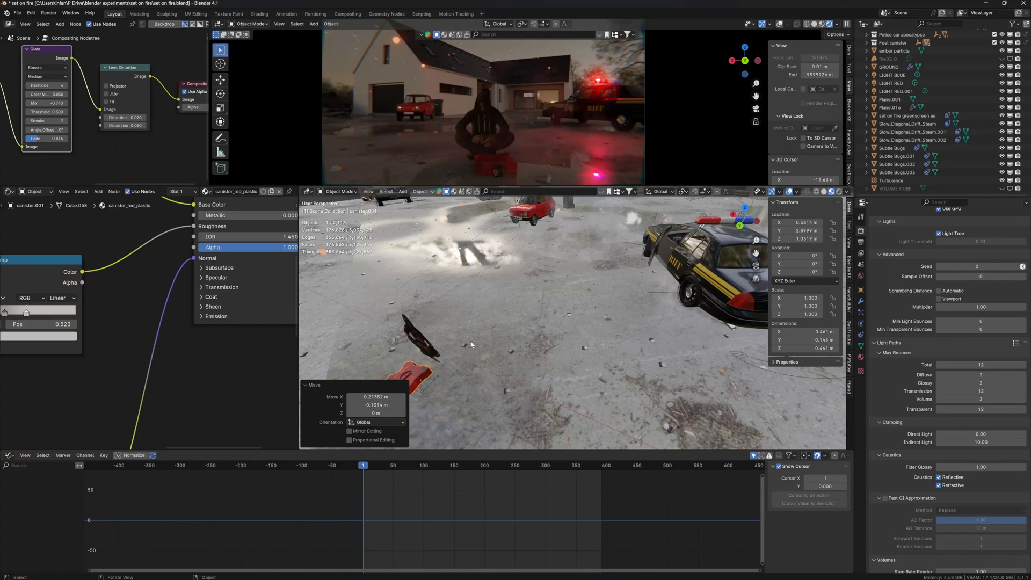